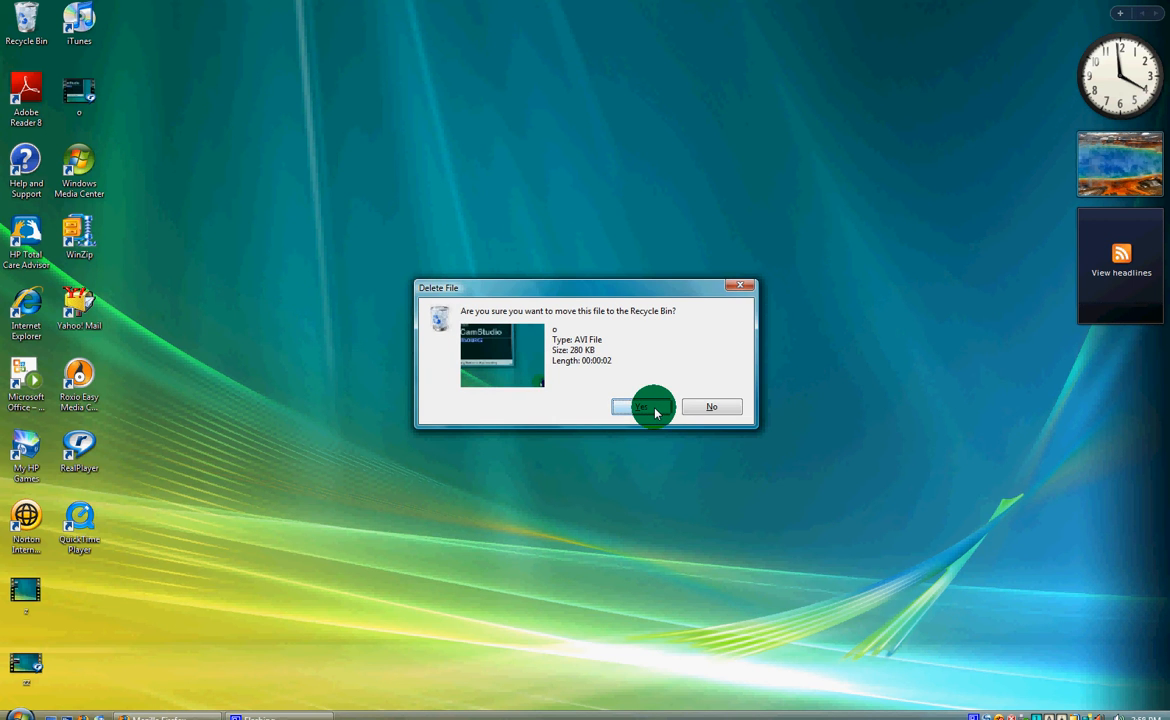
Step: Confirm moving the desktop AVI file to the Recycle Bin
click(644, 406)
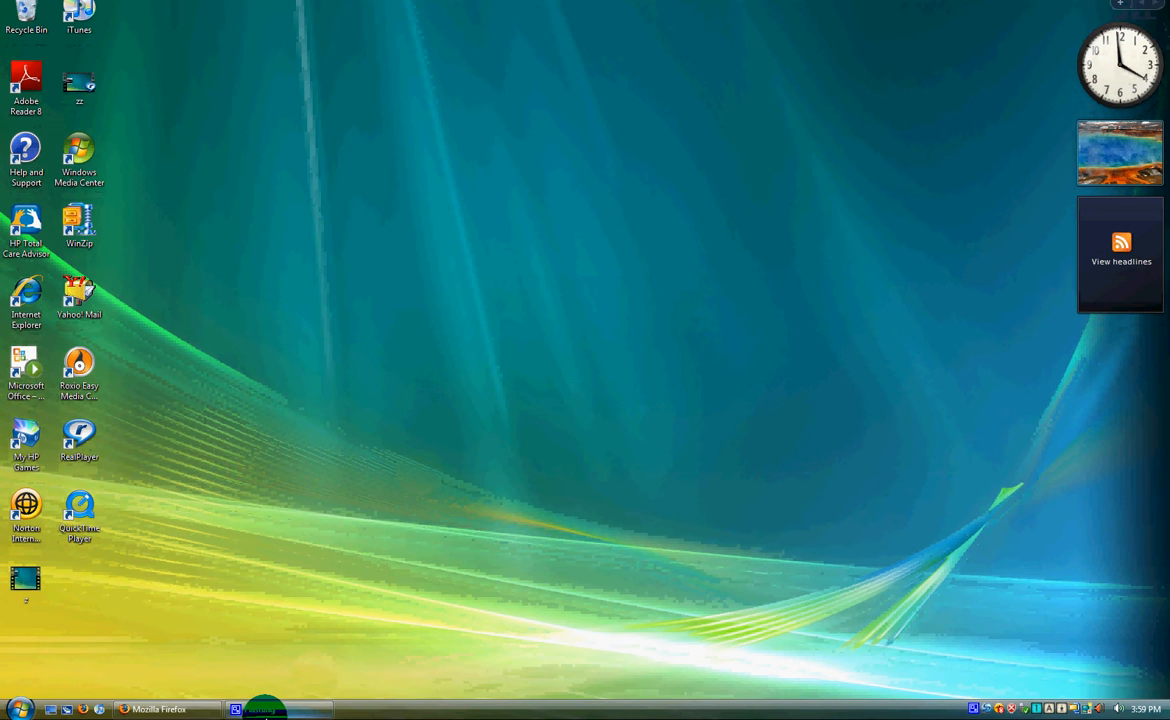
mouse_move(268, 708)
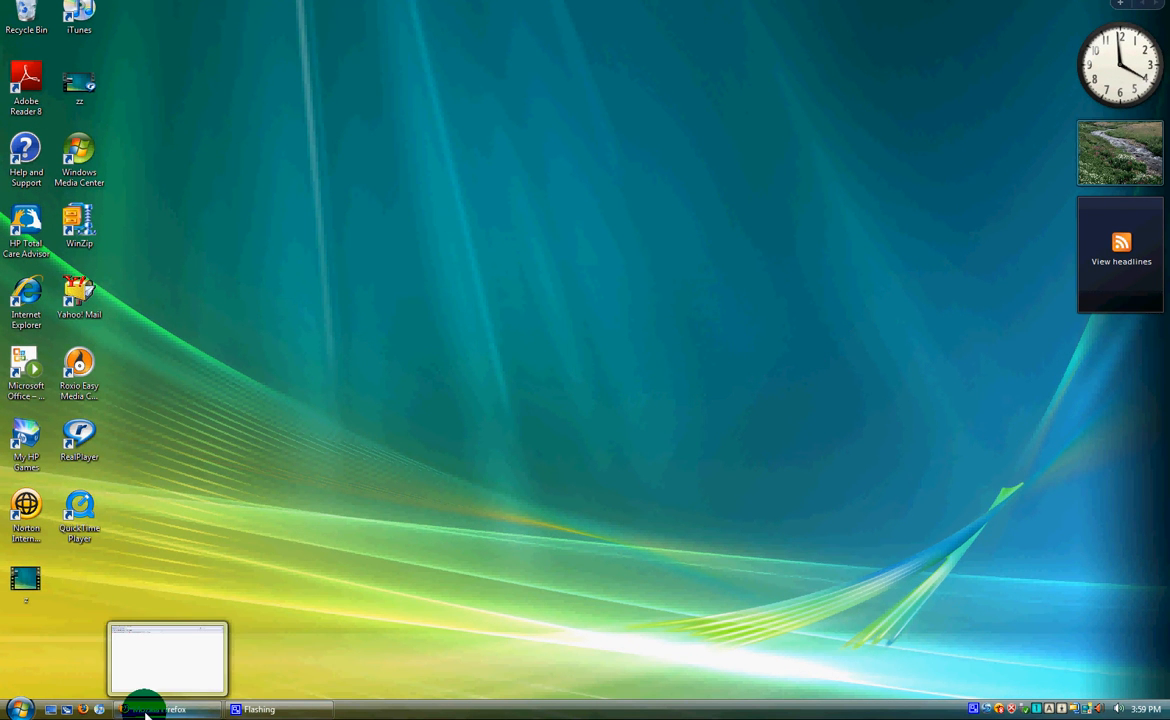
Step: Launch SnagIt from the taskbar and maximize its capture window
click(18, 708)
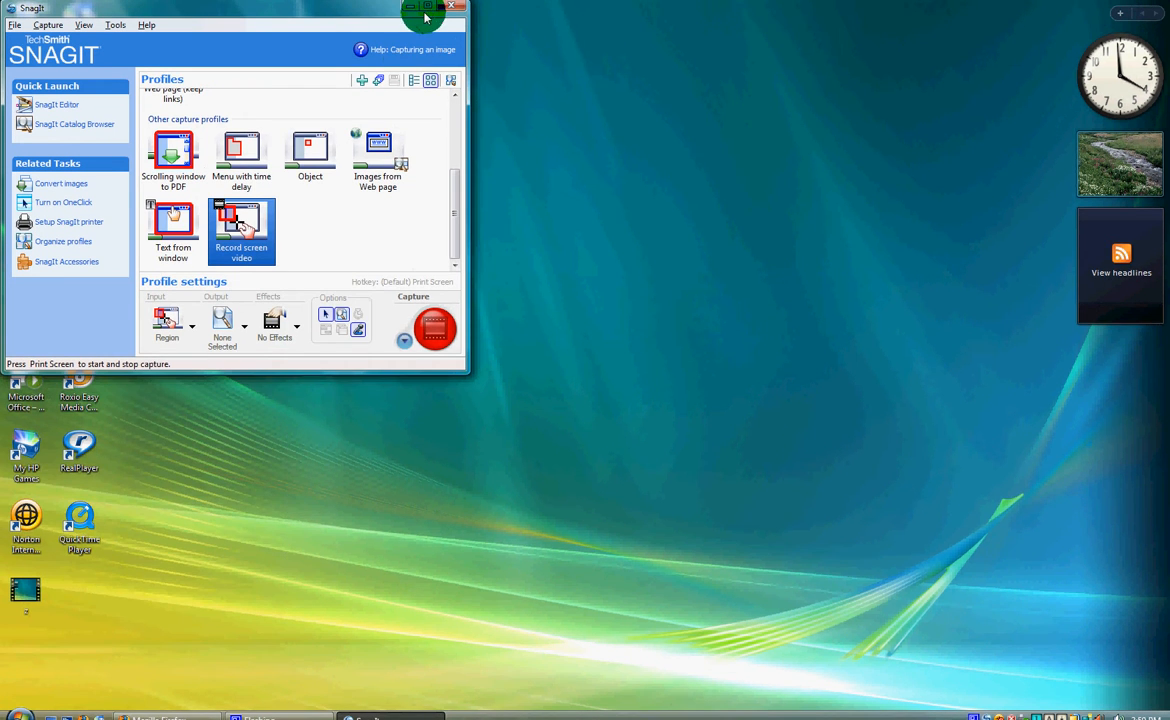
click(428, 8)
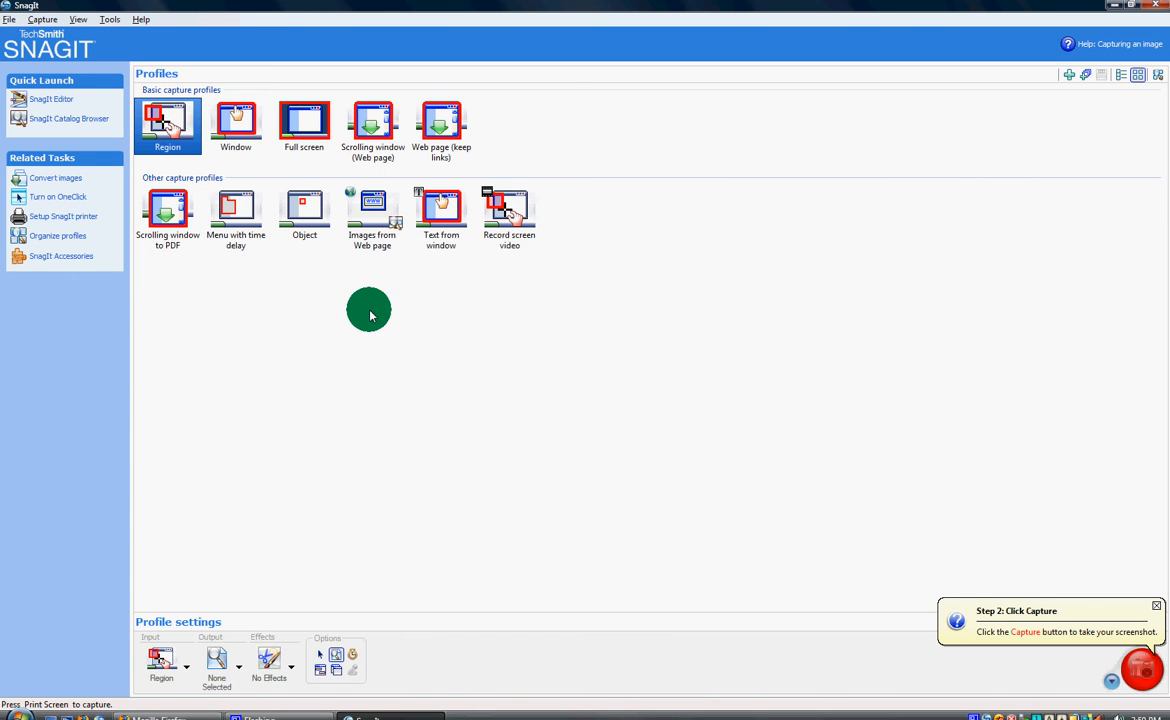
mouse_move(1076, 80)
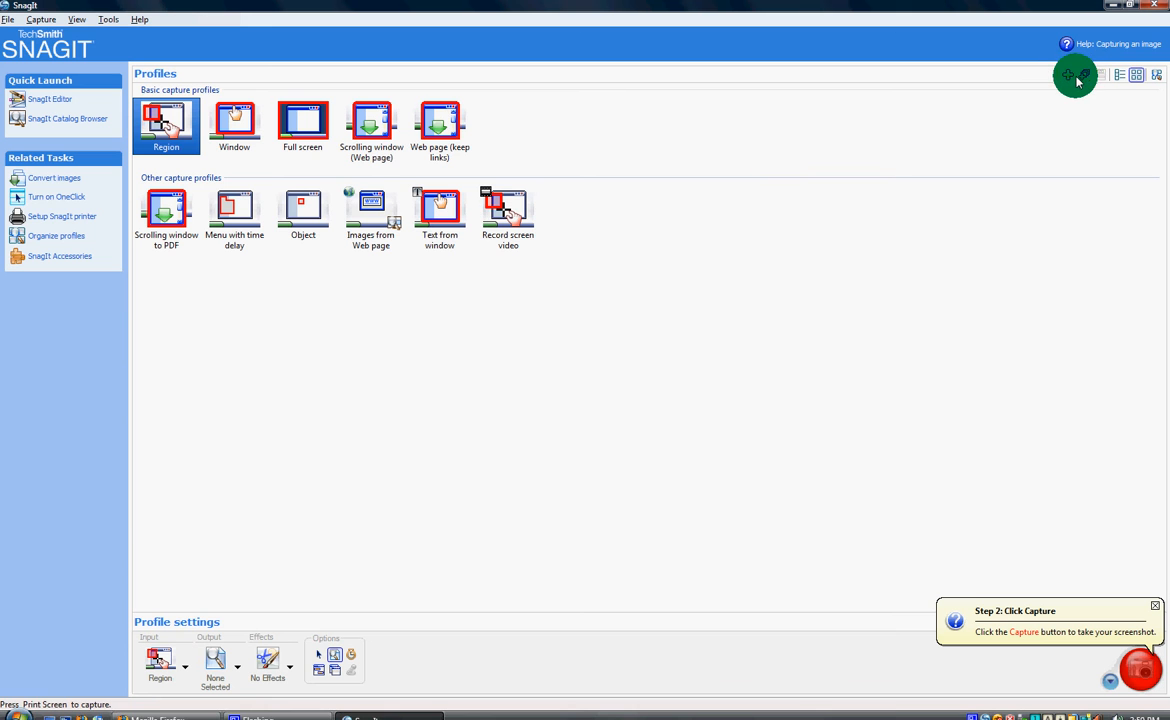
mouse_move(1084, 80)
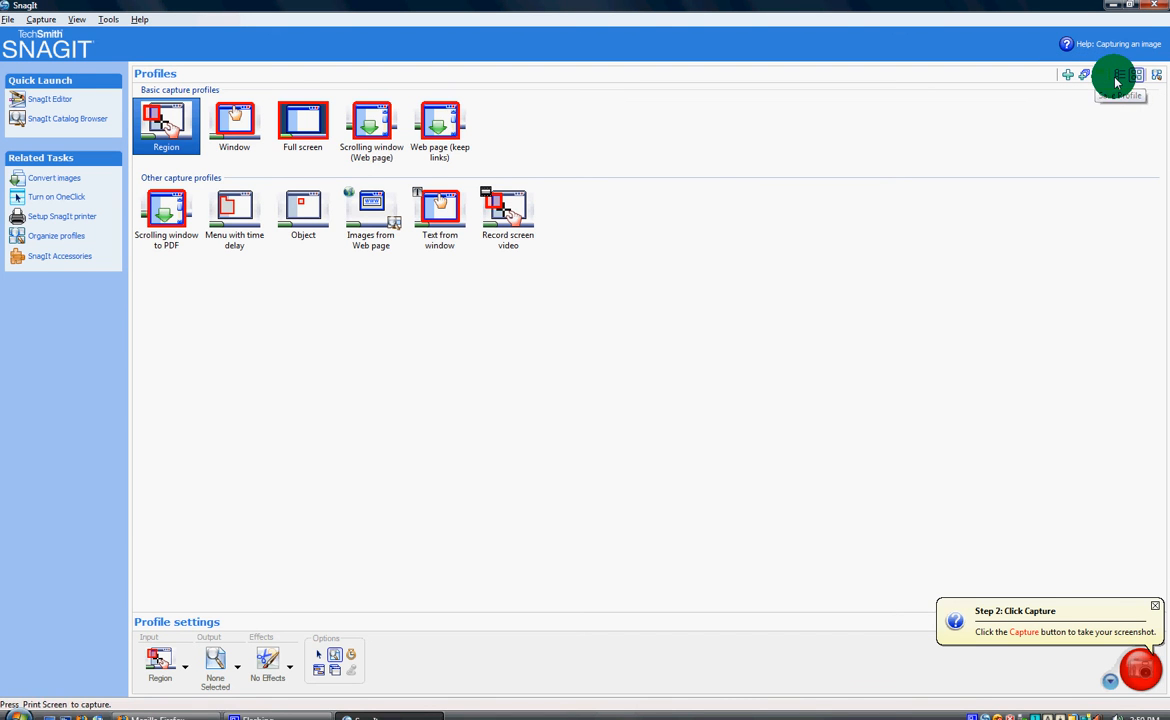
mouse_move(1132, 78)
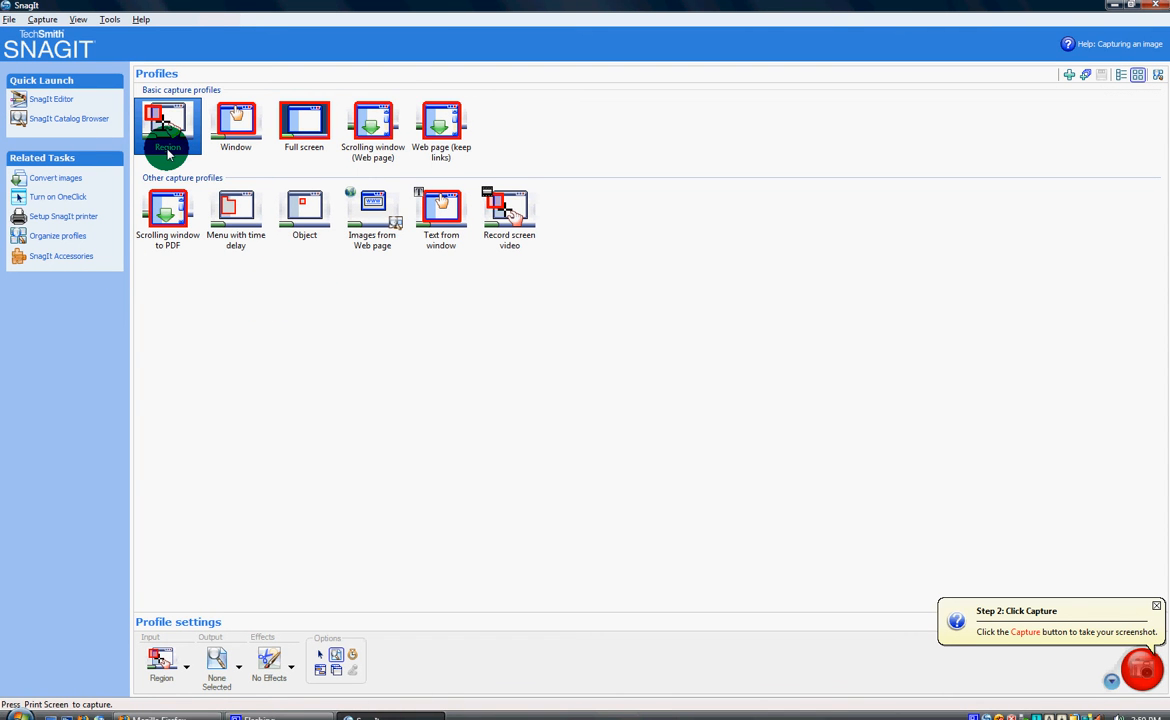
mouse_move(168, 130)
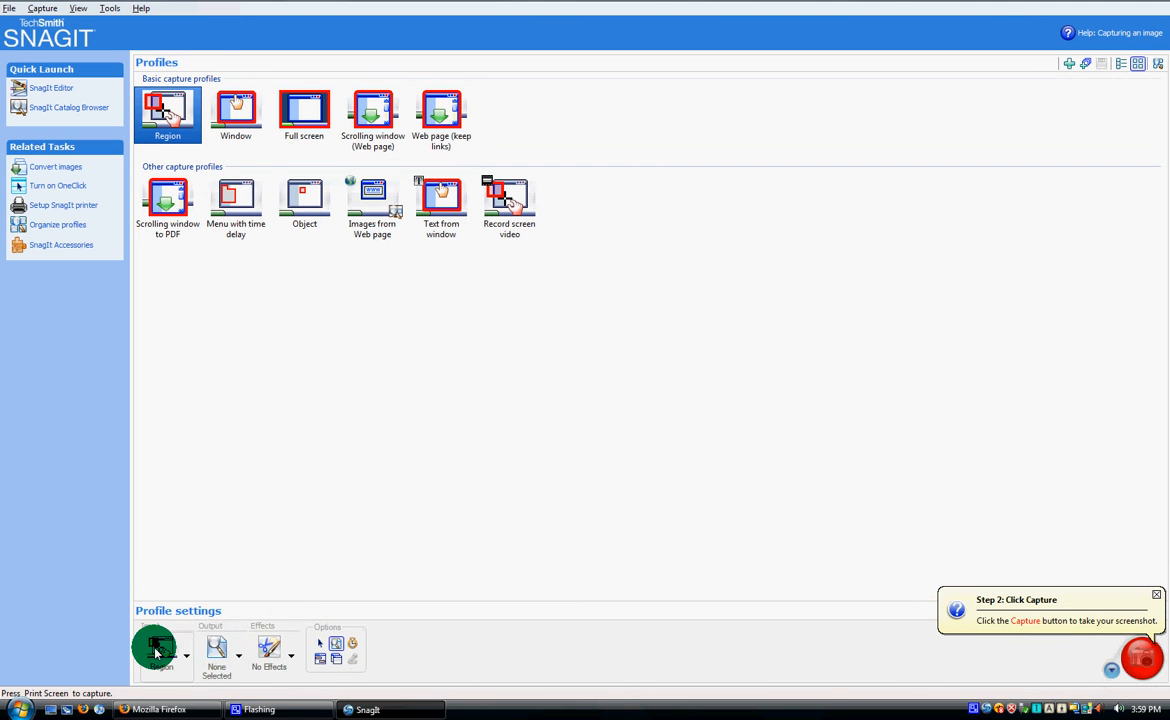
click(162, 650)
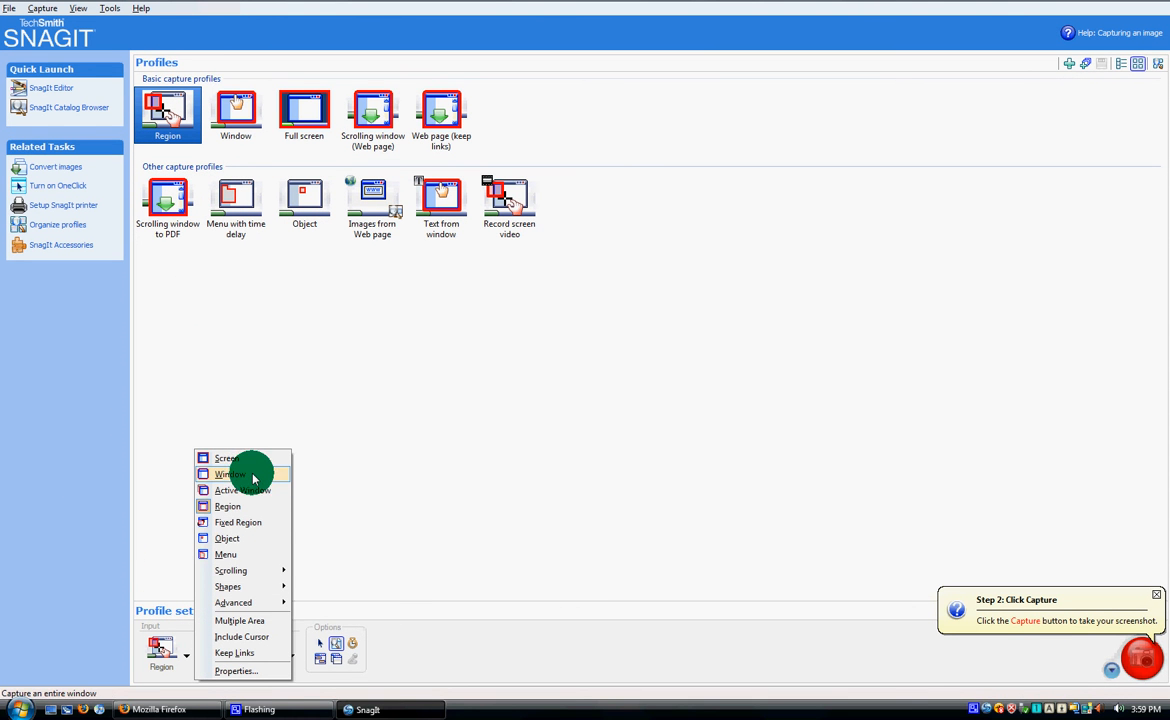
mouse_move(230, 570)
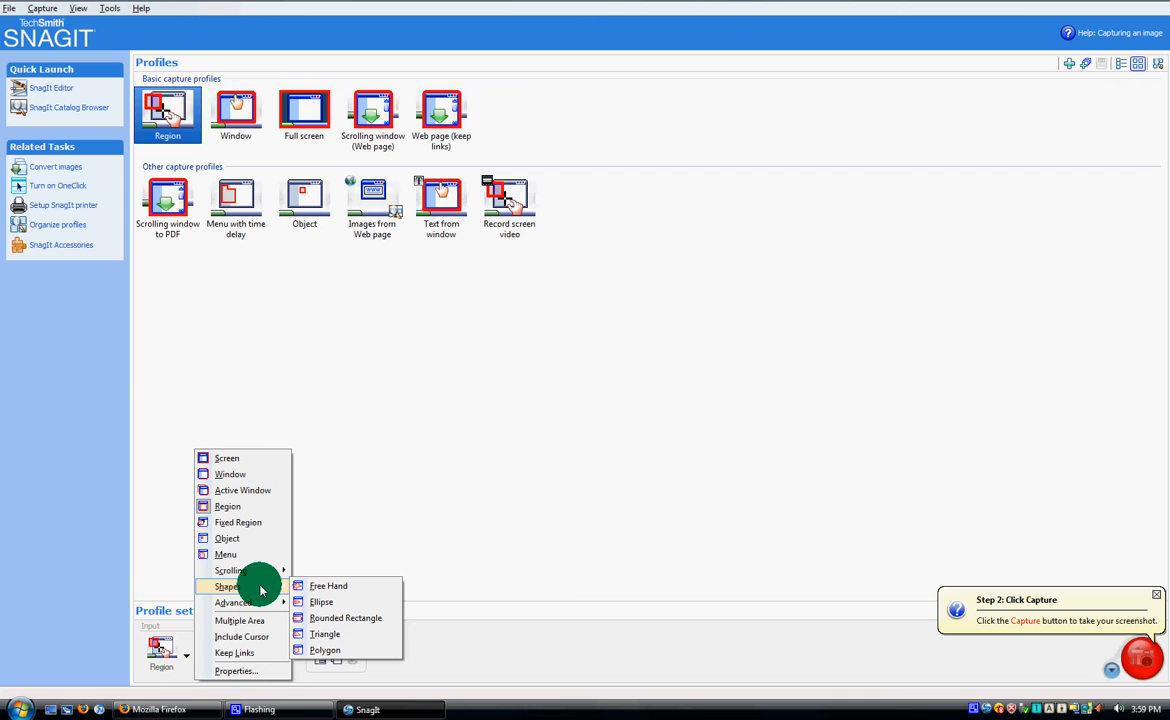
mouse_move(234, 602)
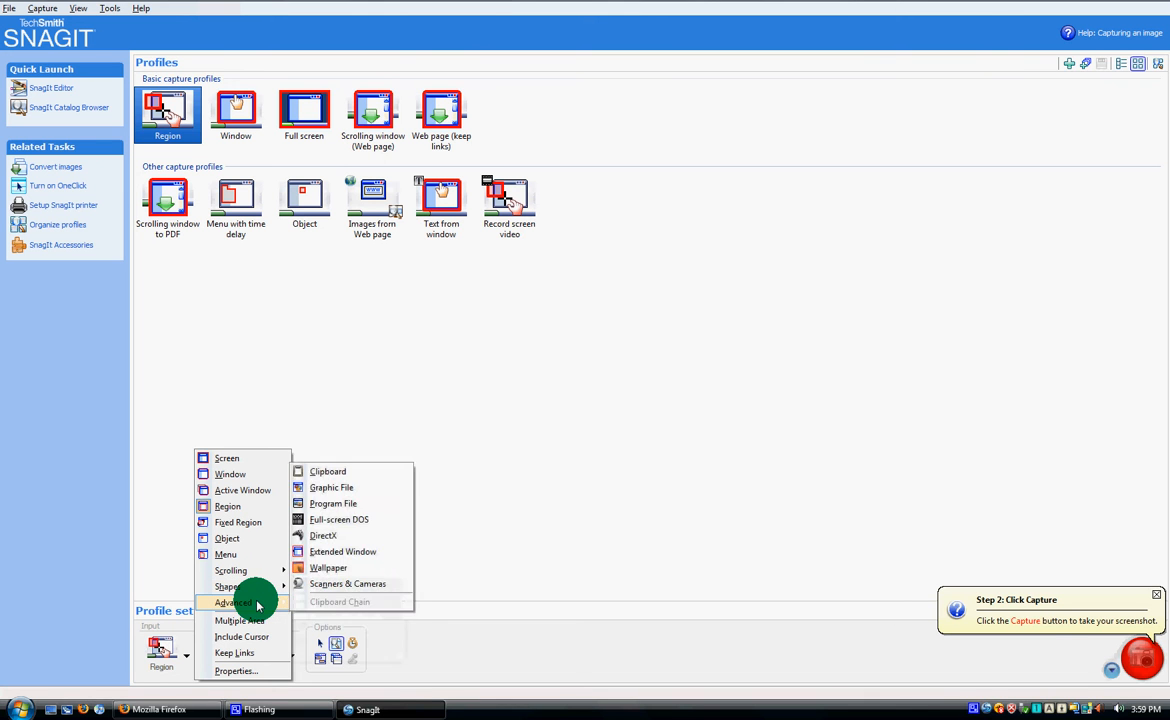
mouse_move(228, 586)
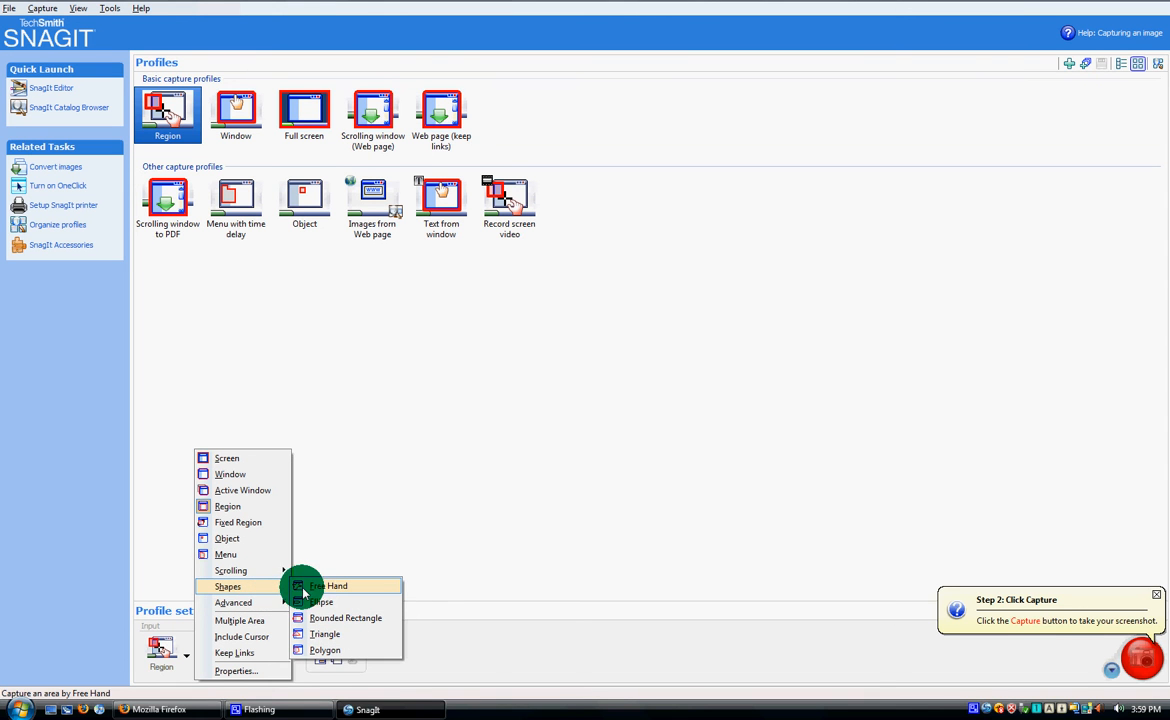
mouse_move(230, 570)
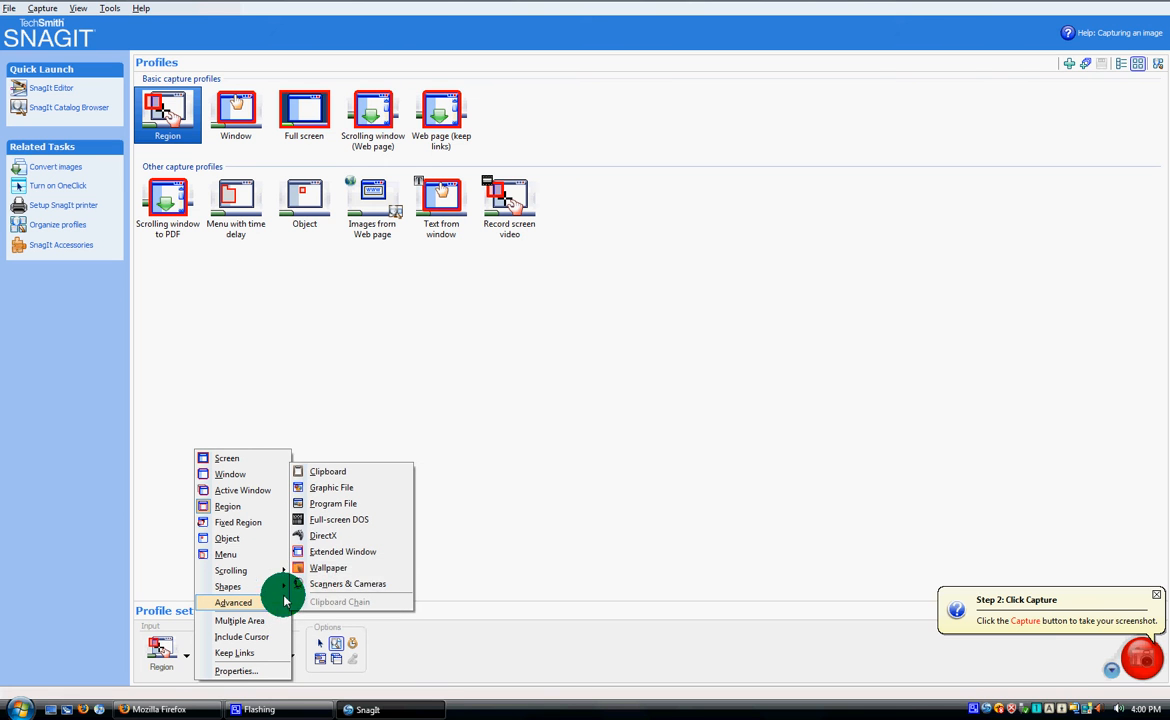
mouse_move(348, 584)
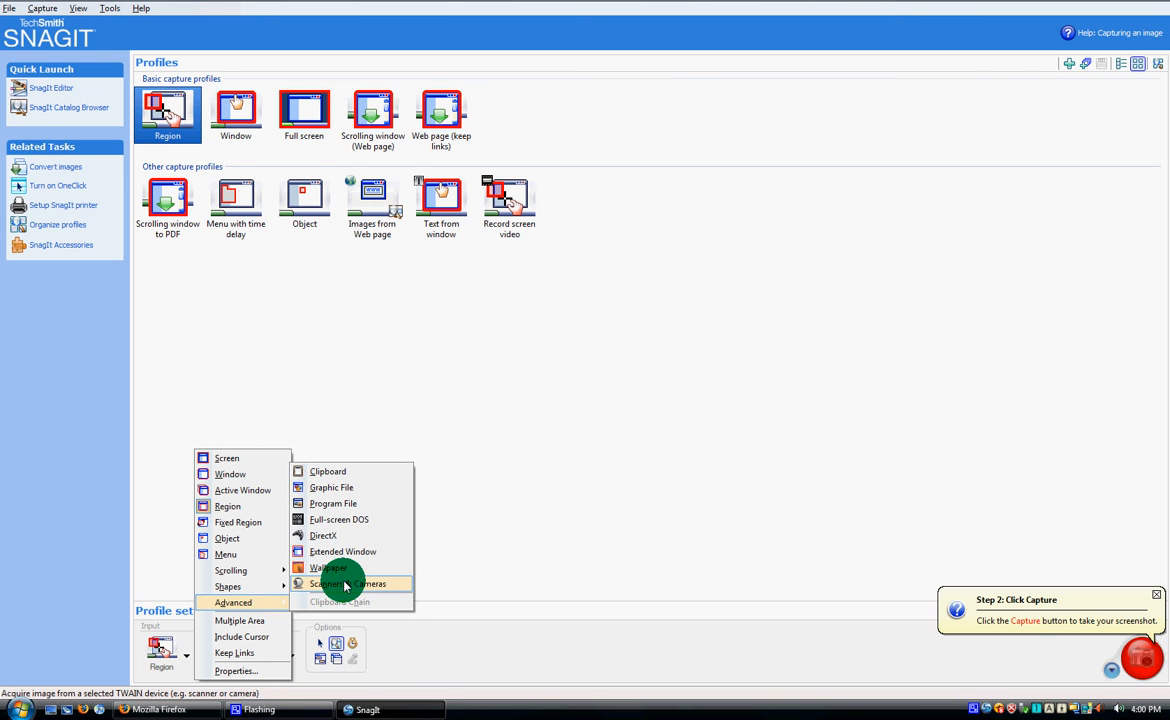
mouse_move(348, 536)
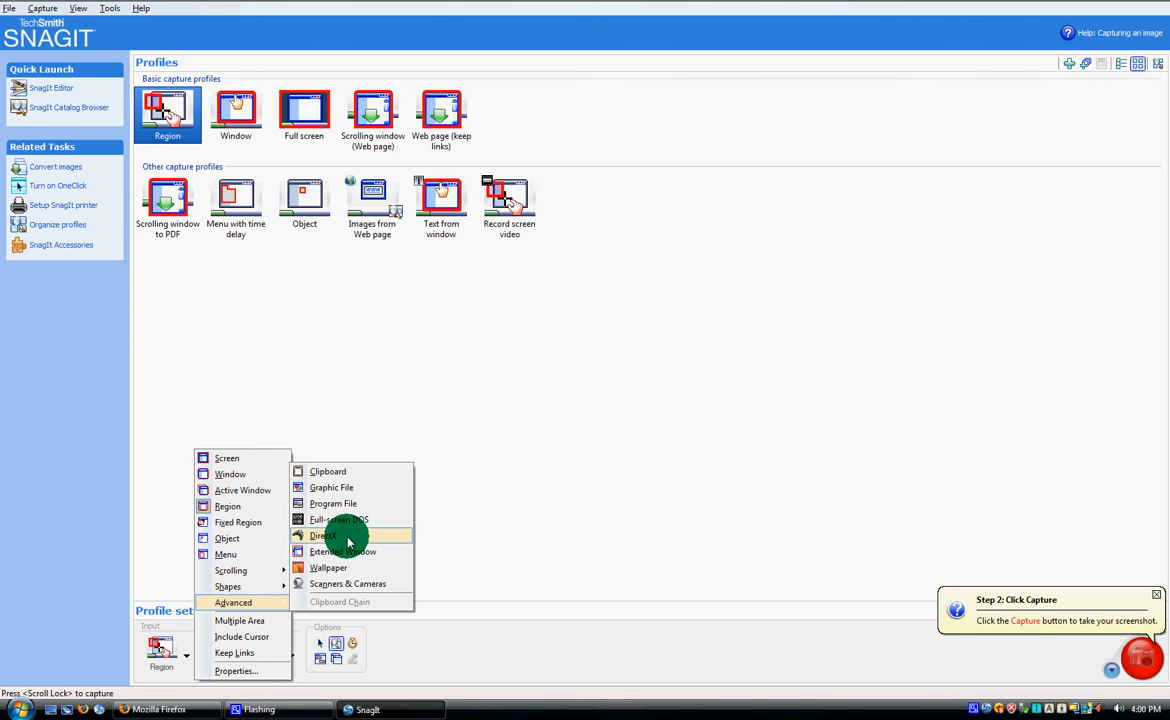
mouse_move(364, 472)
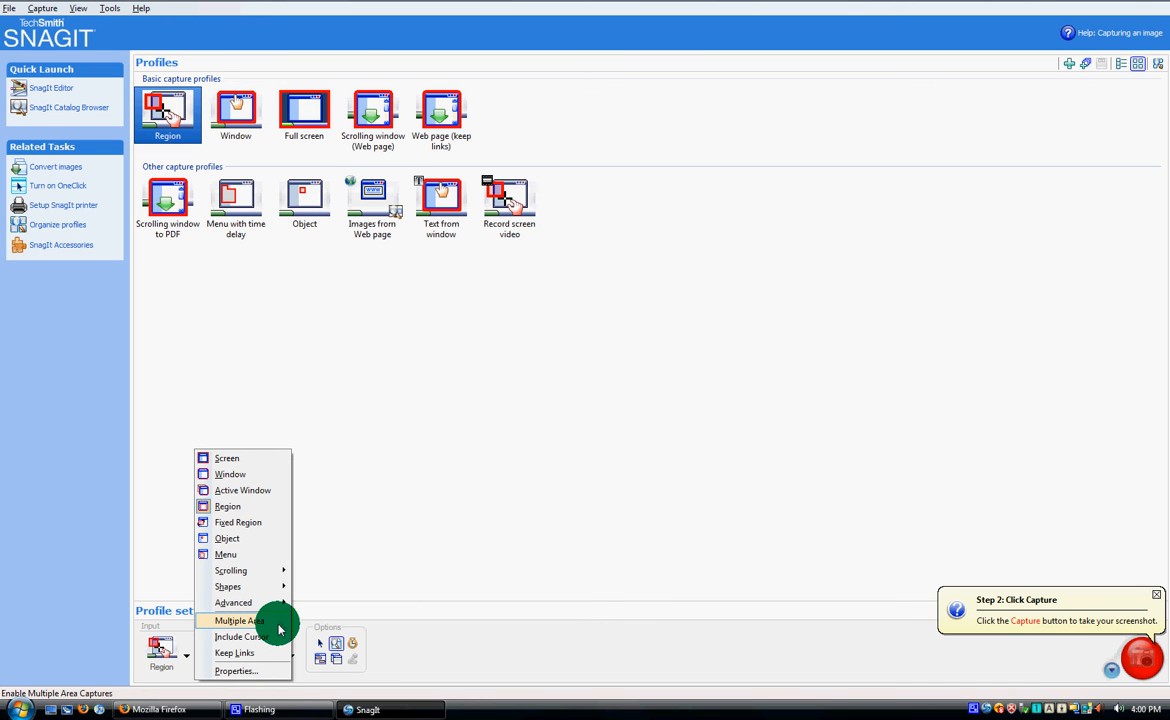
mouse_move(240, 636)
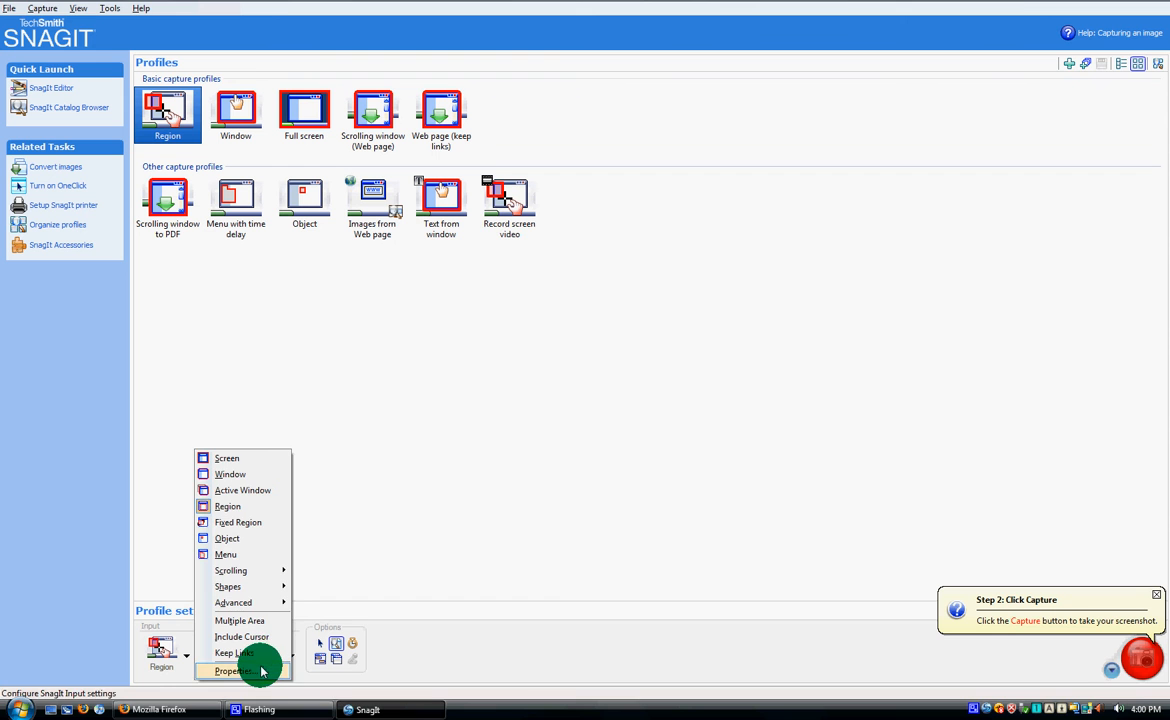
click(234, 670)
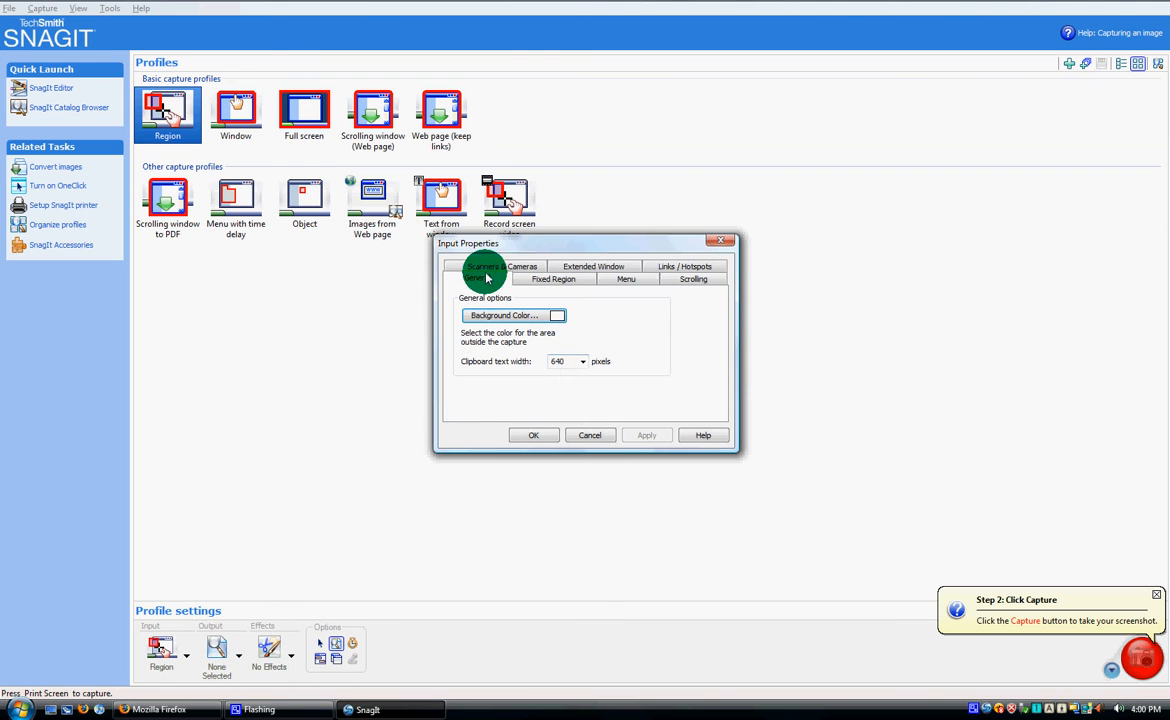
click(692, 278)
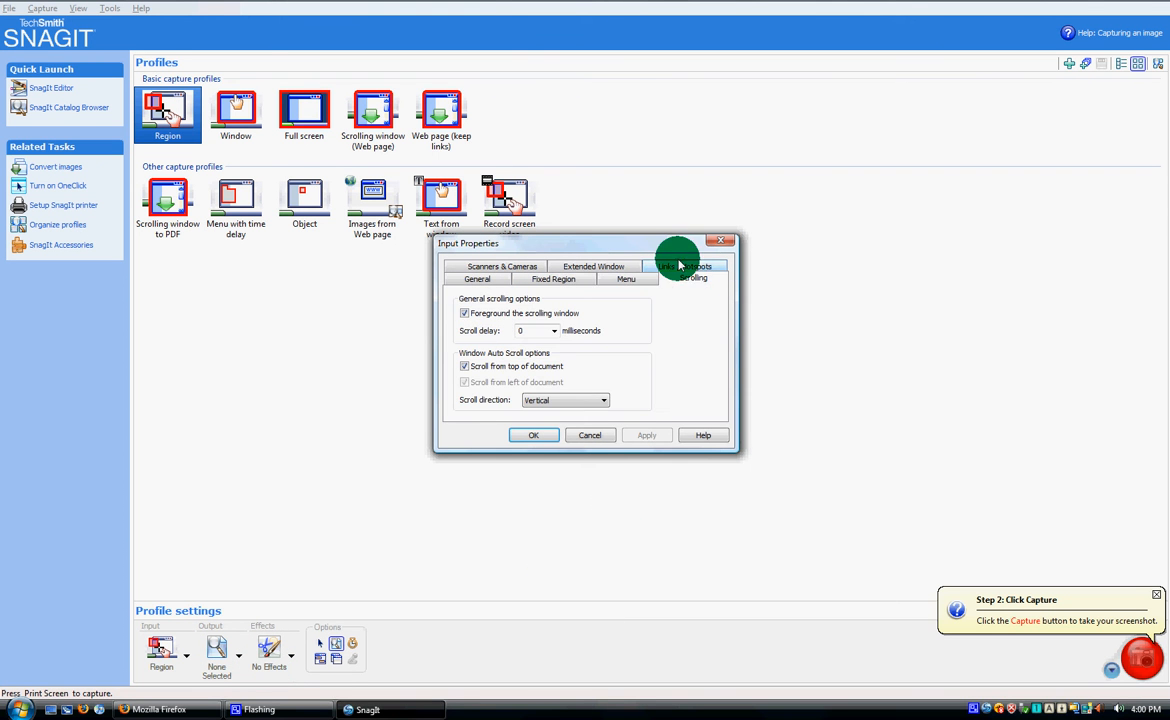
click(532, 434)
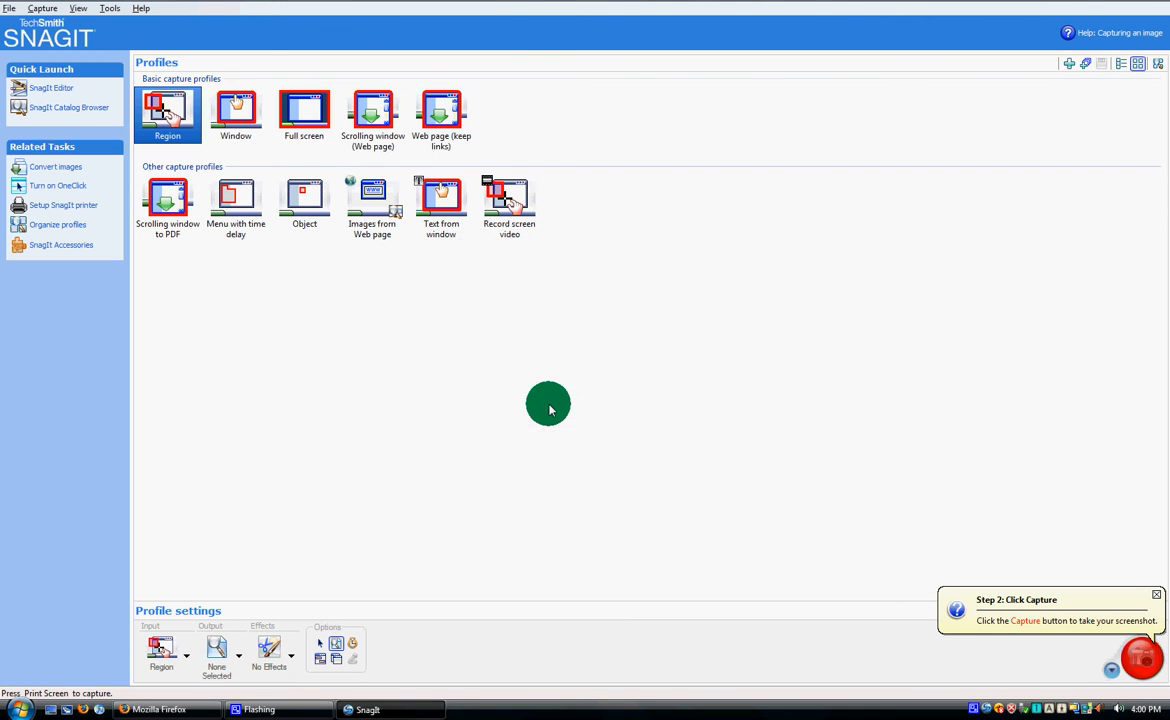
Step: Select the Window capture profile, then move on to the Full screen profile
click(236, 120)
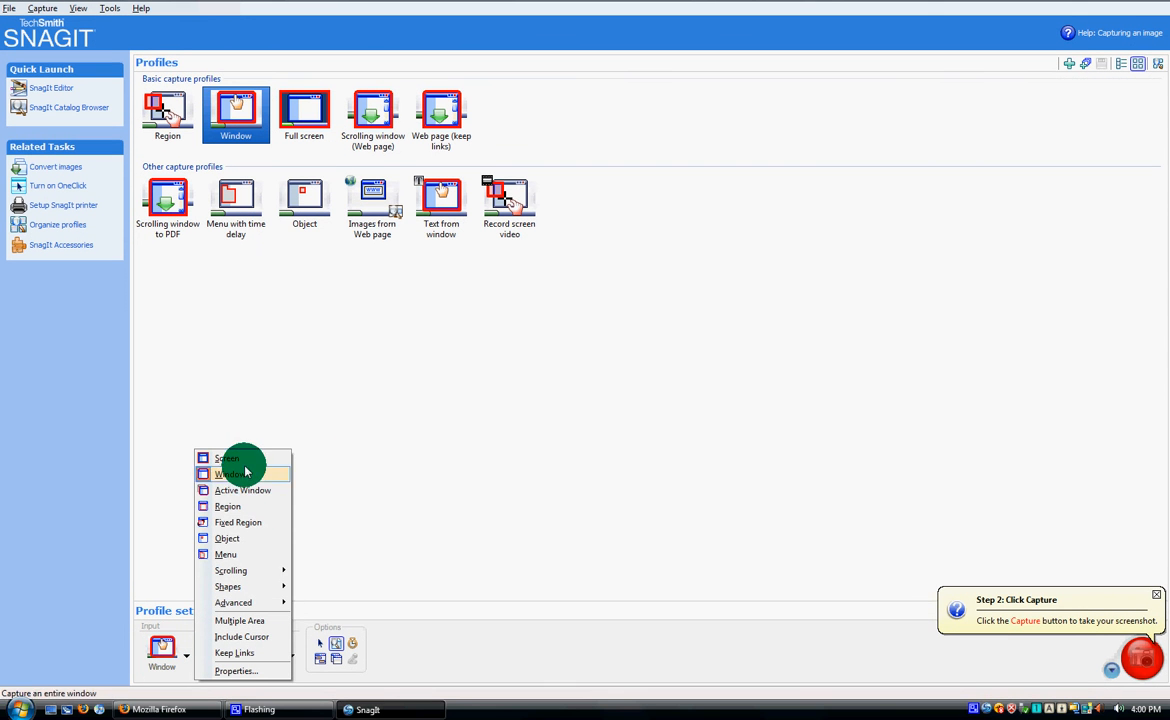
mouse_move(252, 586)
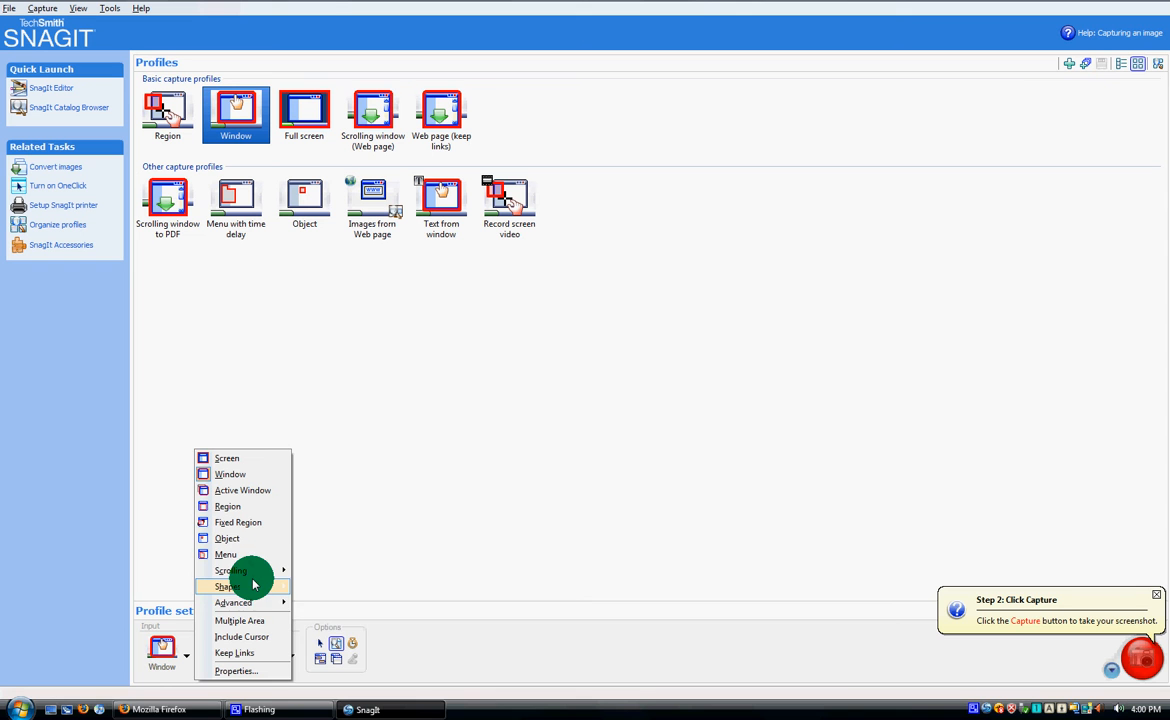
mouse_move(228, 586)
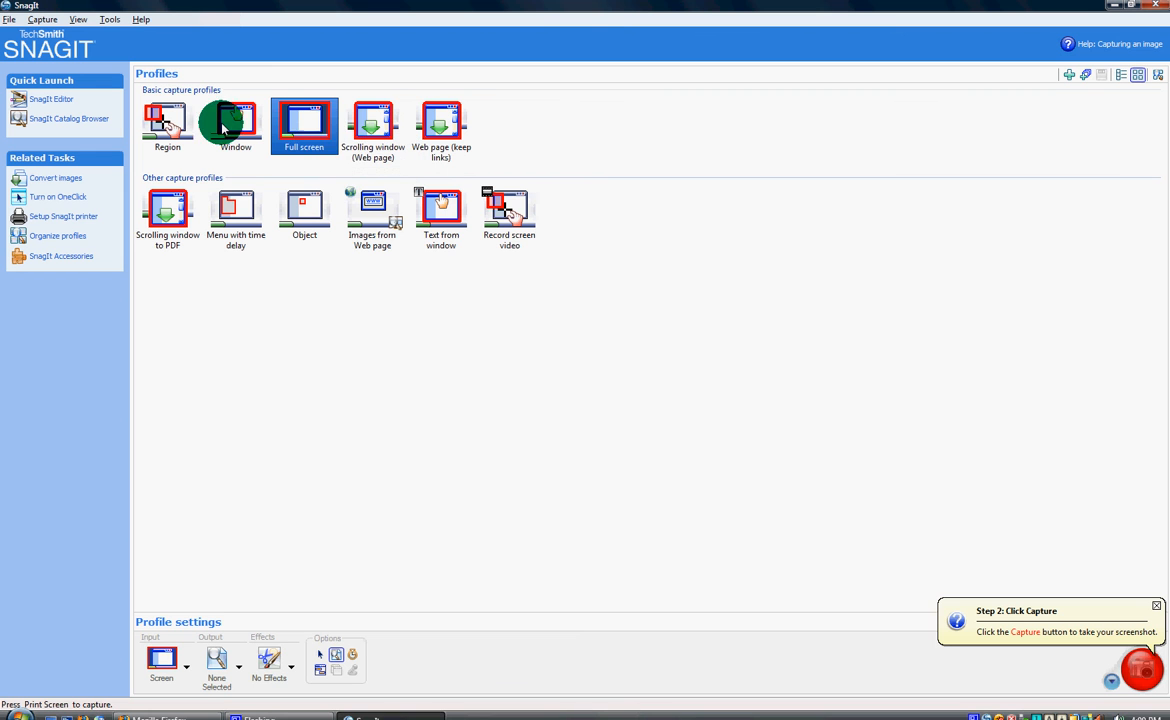
click(236, 124)
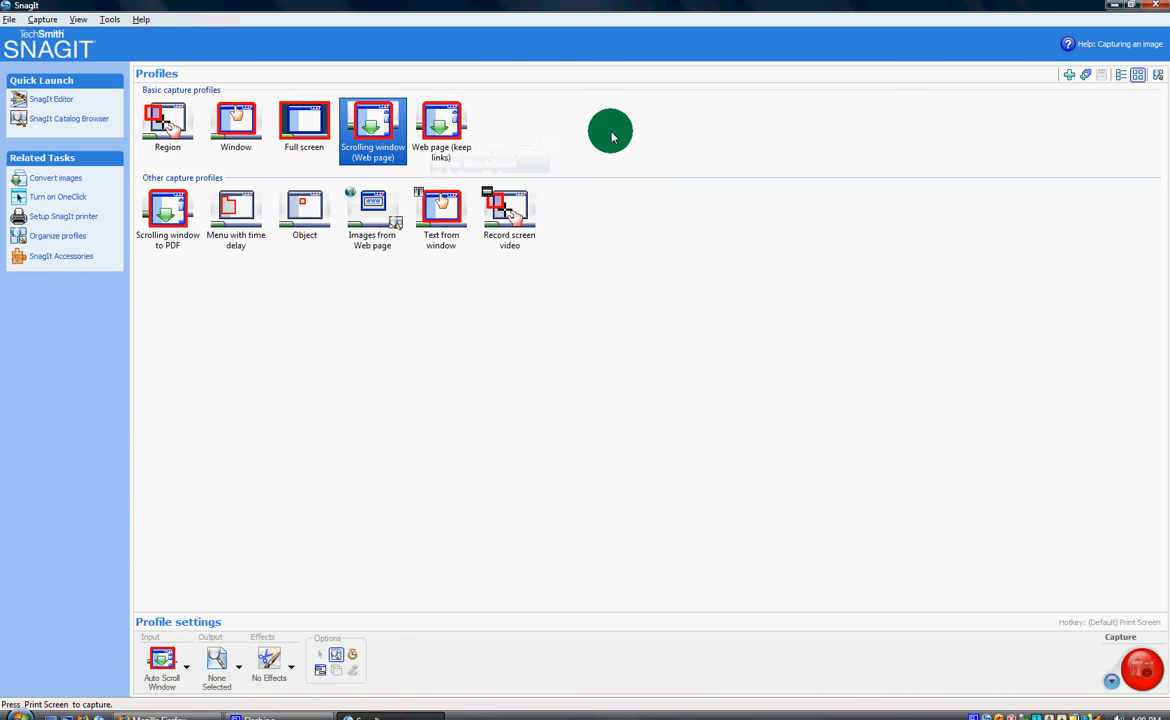
Step: Step through Web page, Scrolling window to PDF, Object and Images from Web page profiles, cancelling the address prompt
click(440, 124)
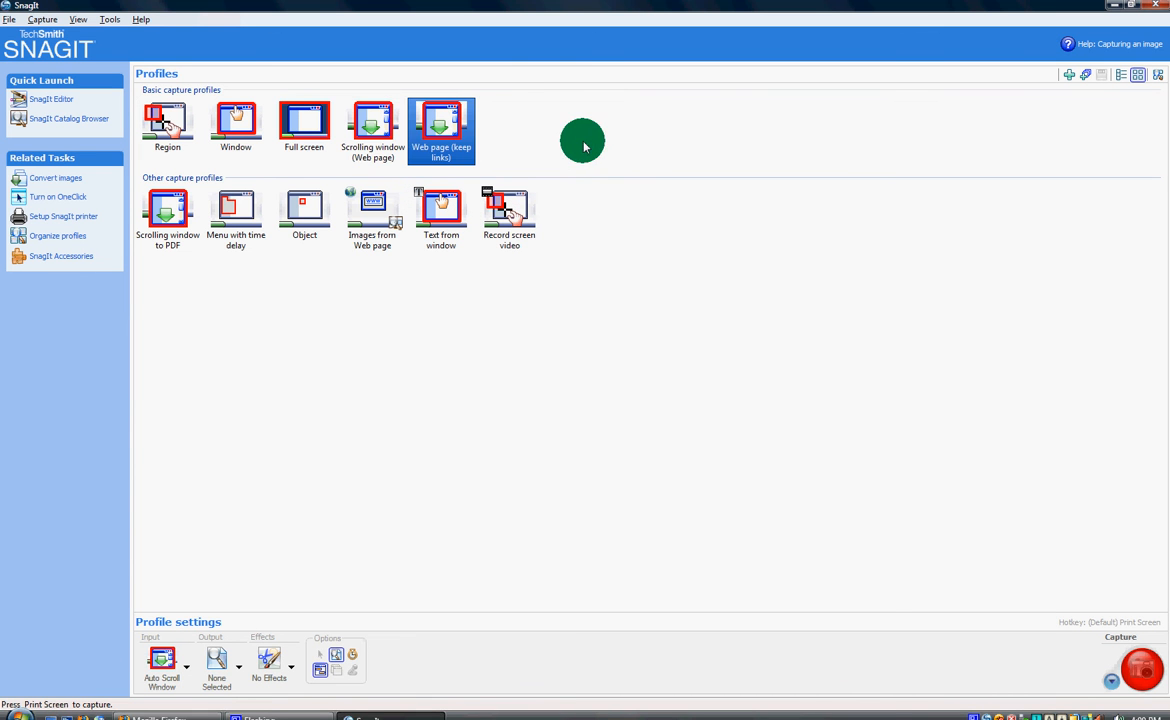
click(168, 216)
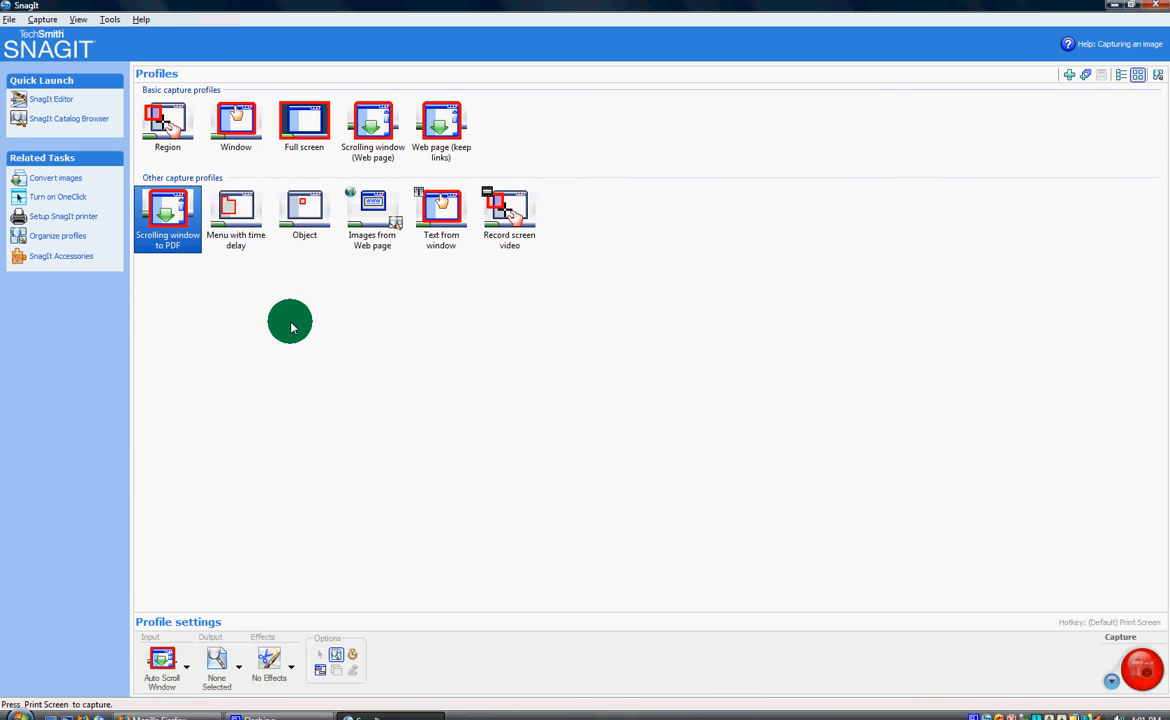
click(304, 210)
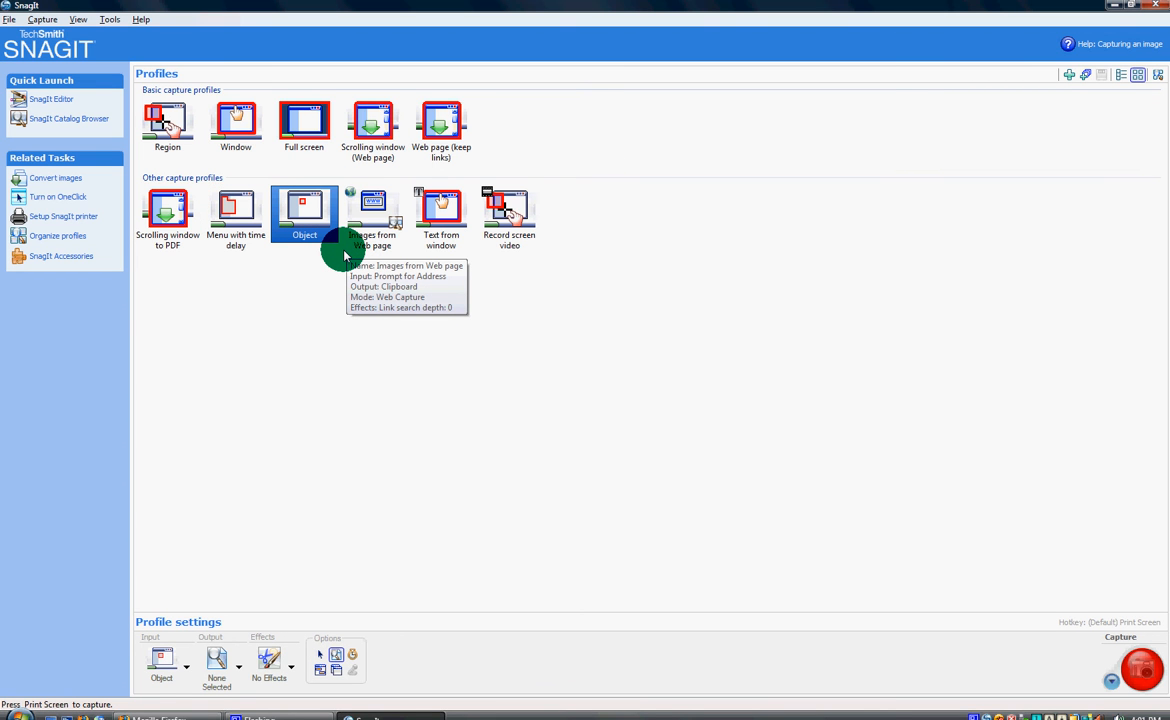
mouse_move(330, 220)
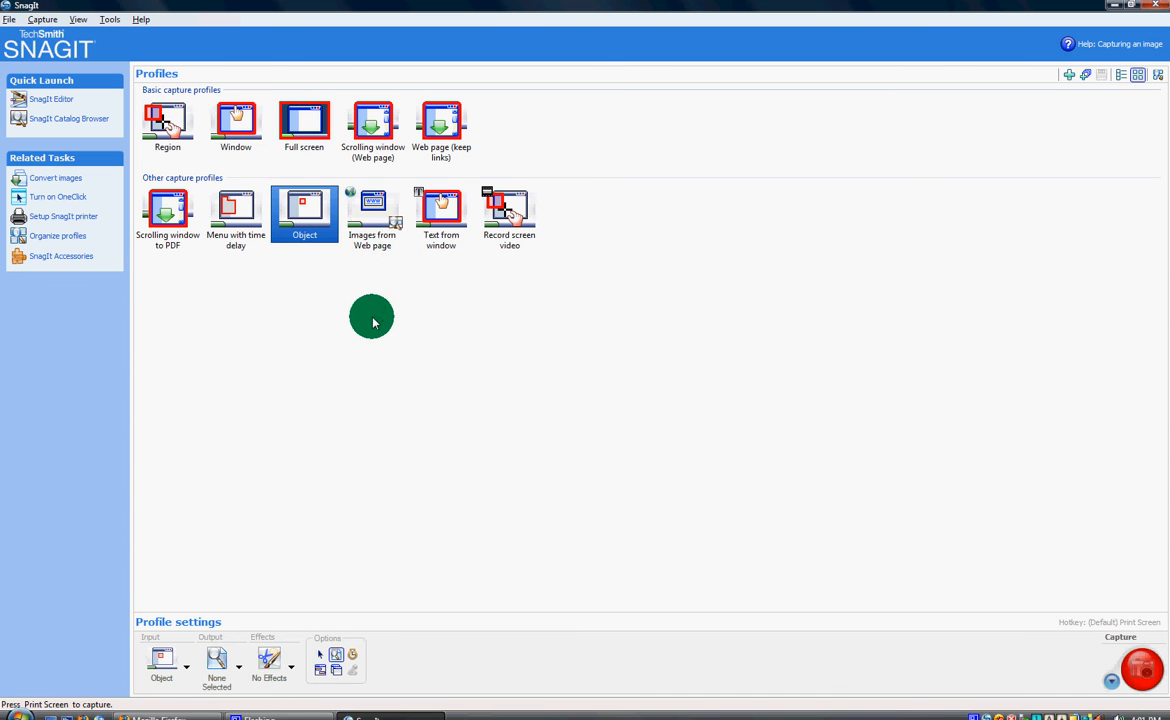
click(372, 210)
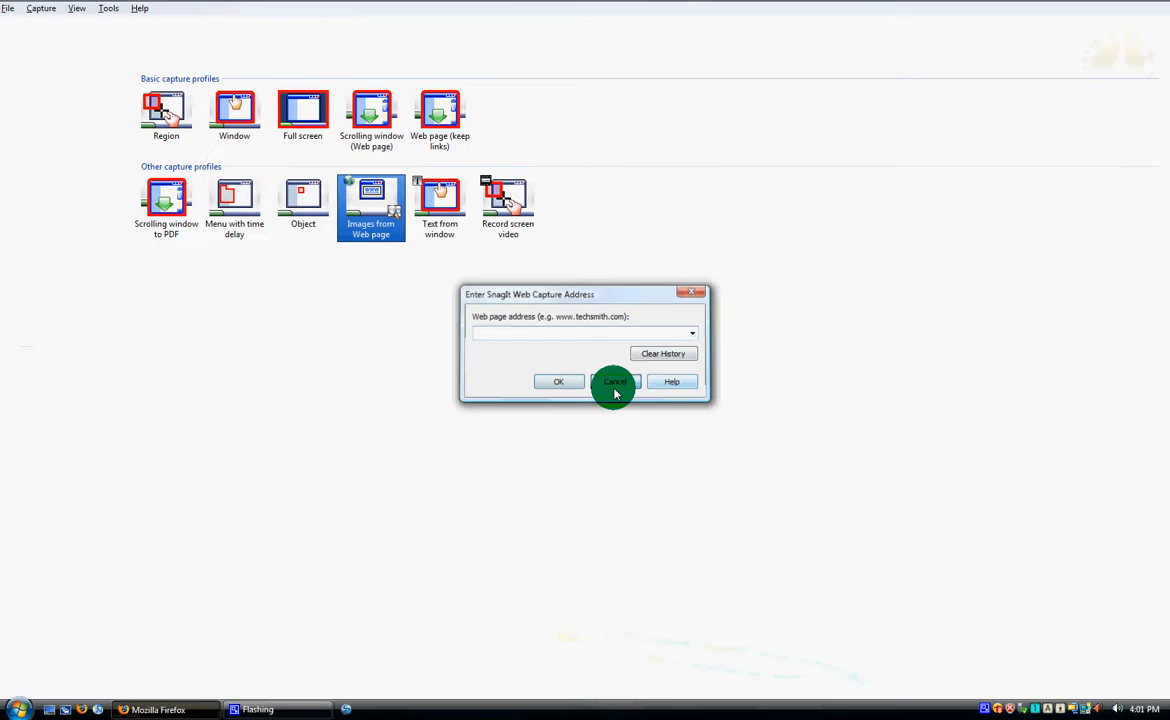
click(614, 382)
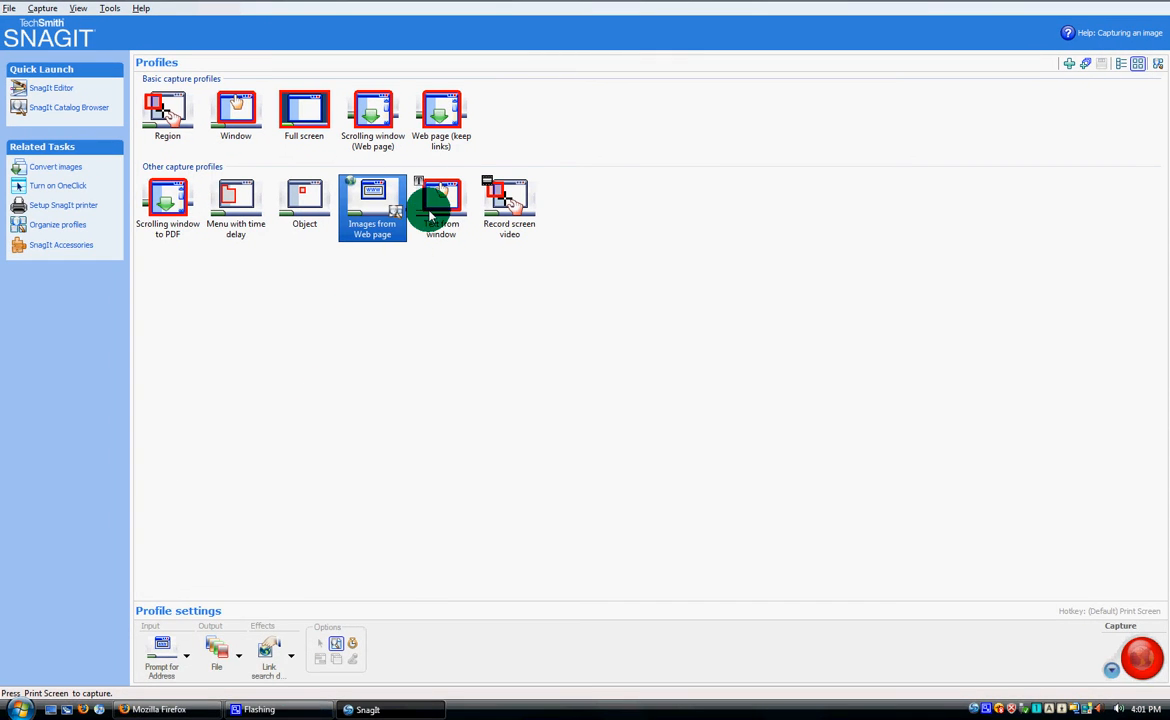
Step: Select Text from window then Record screen video, and turn off Enable Caption in its Video Caption settings
click(440, 210)
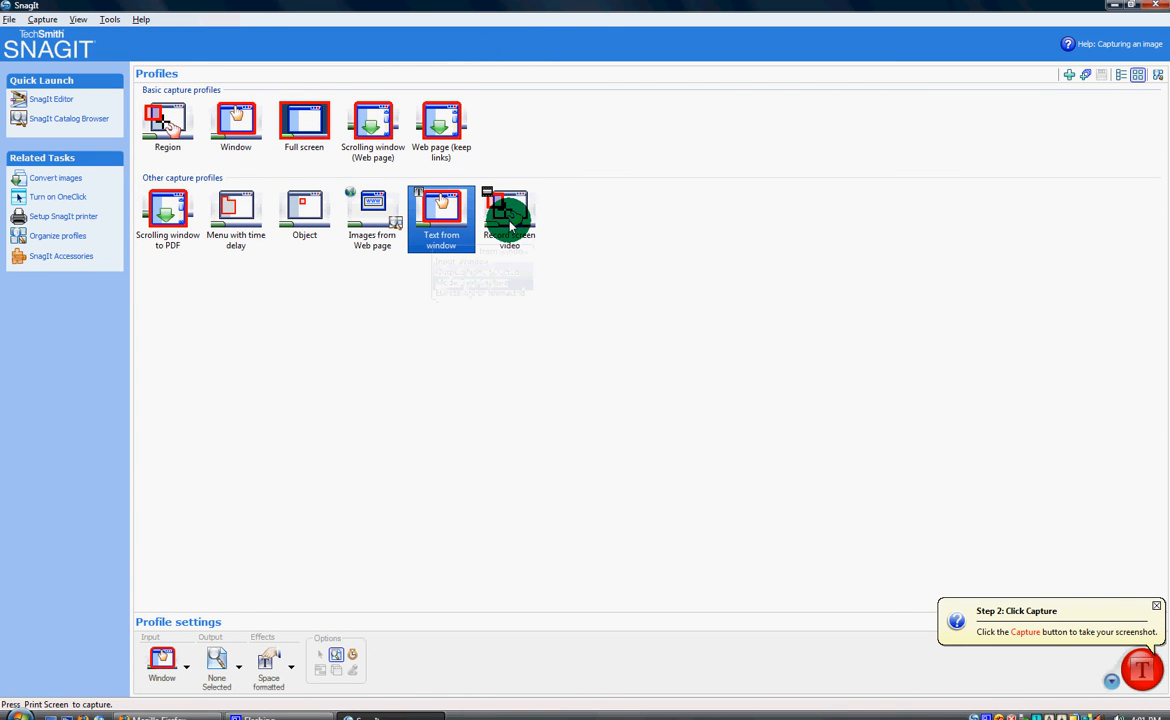
click(186, 664)
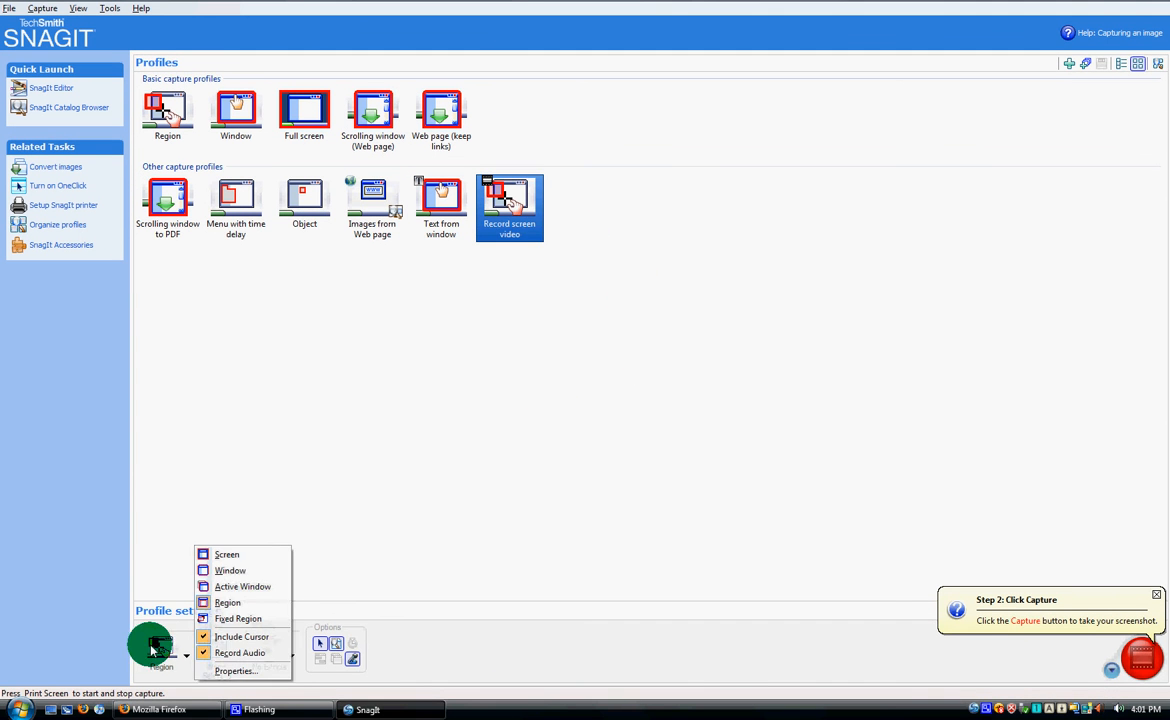
mouse_move(240, 636)
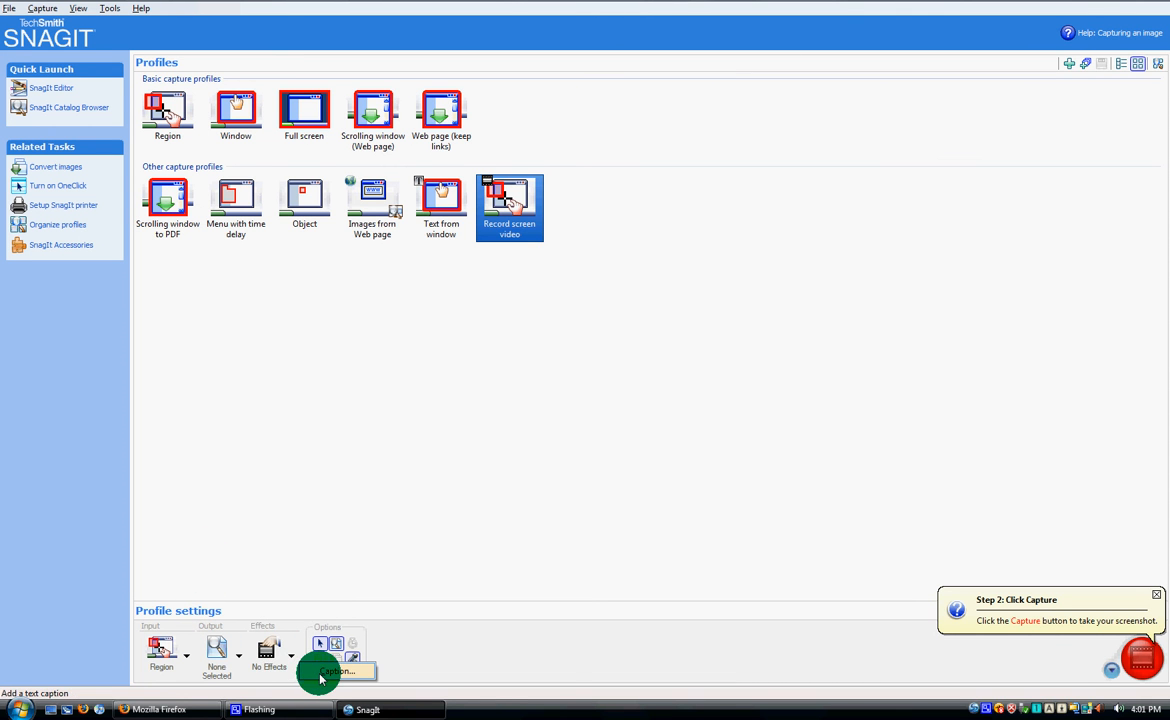
click(322, 672)
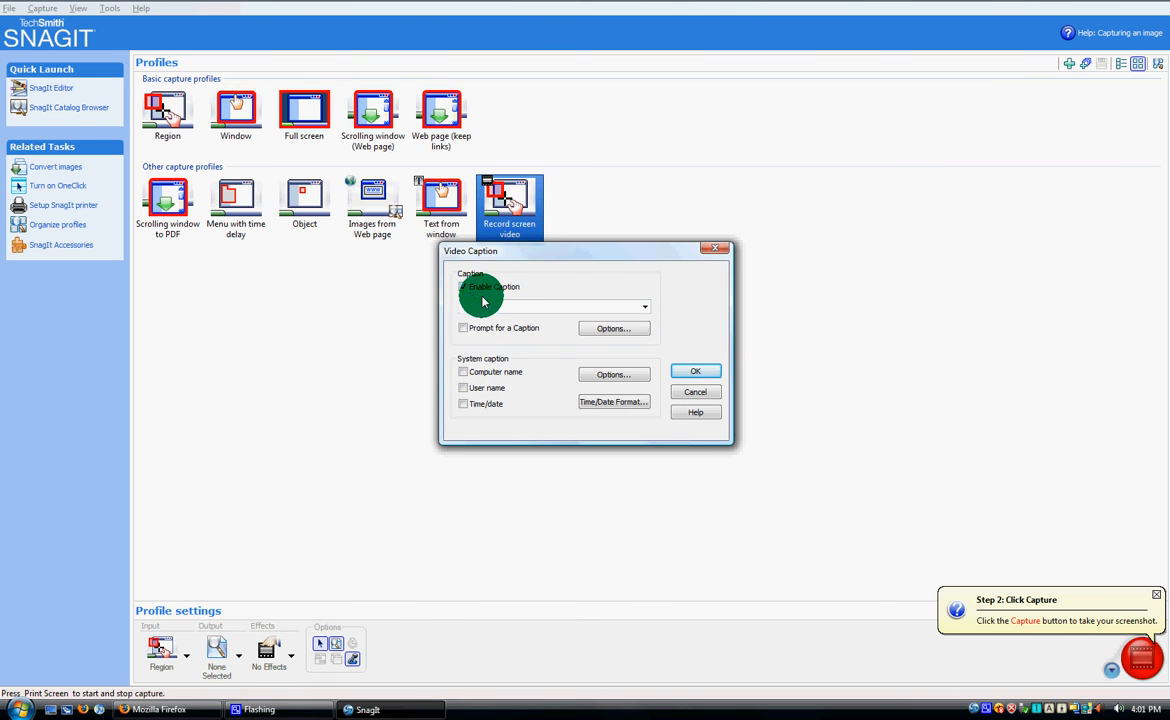
click(464, 288)
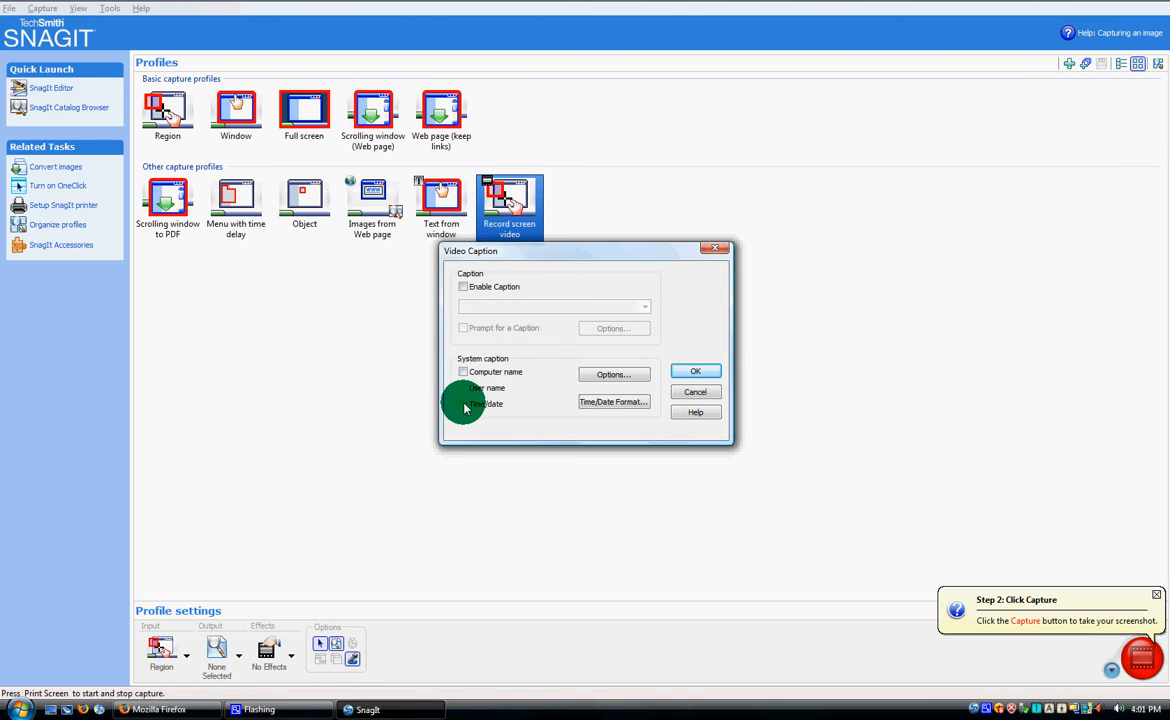
click(696, 370)
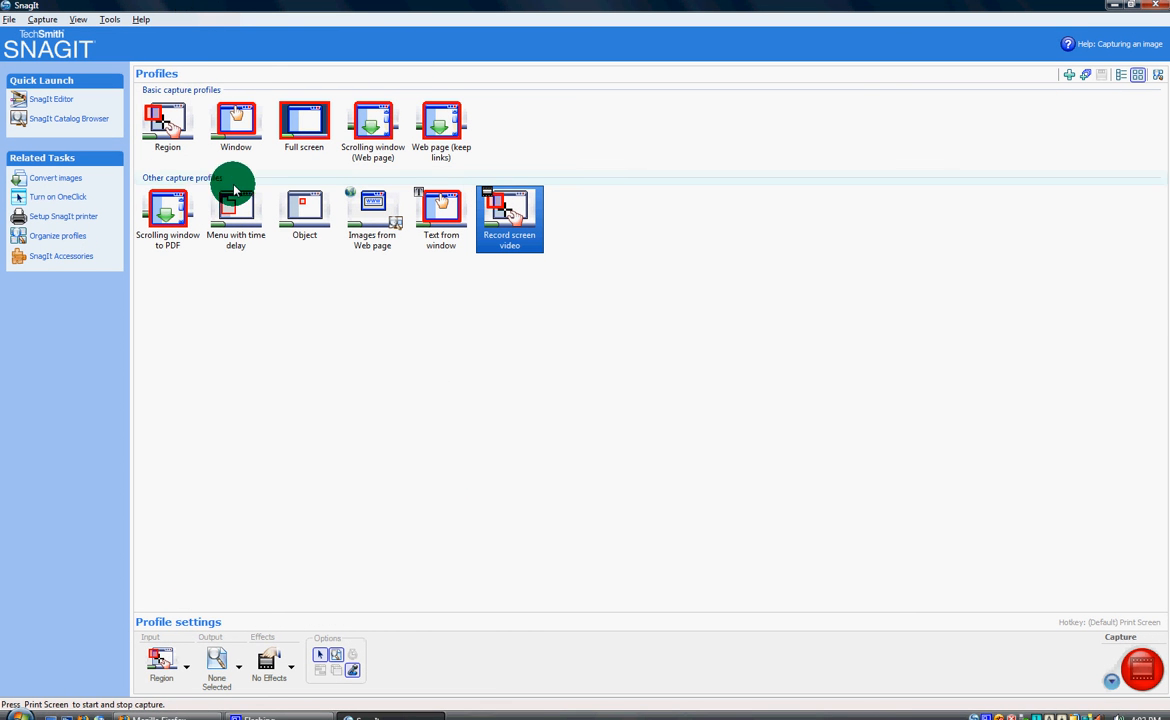
mouse_move(184, 276)
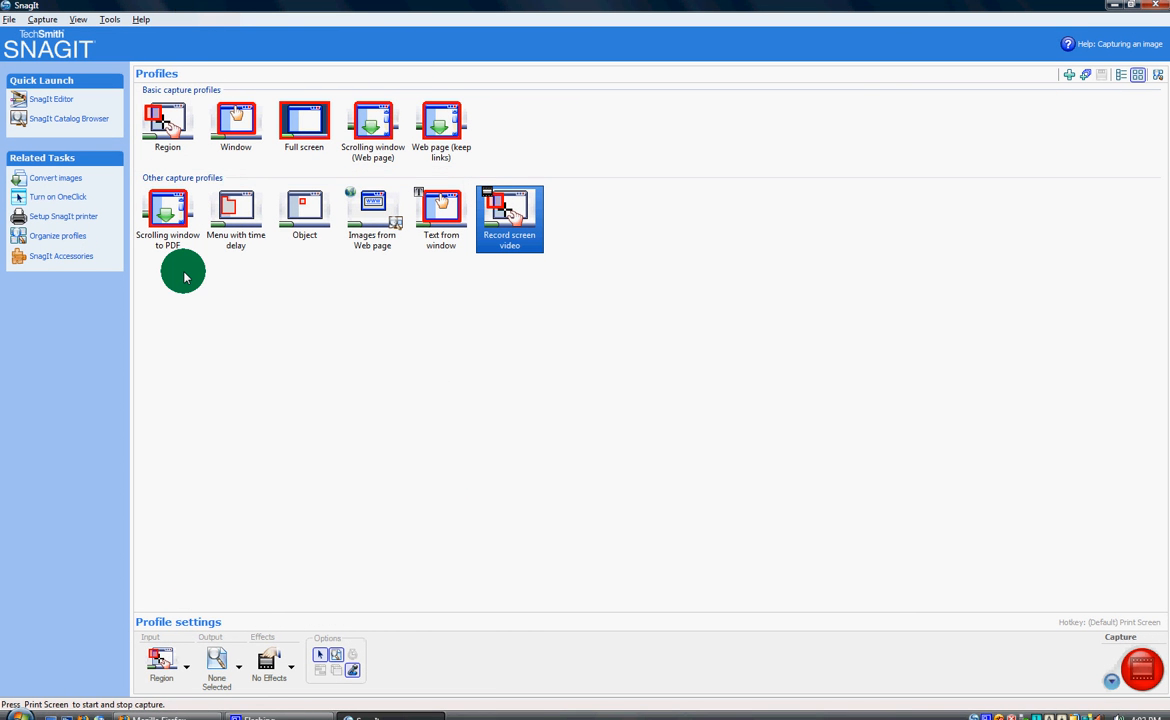
mouse_move(236, 420)
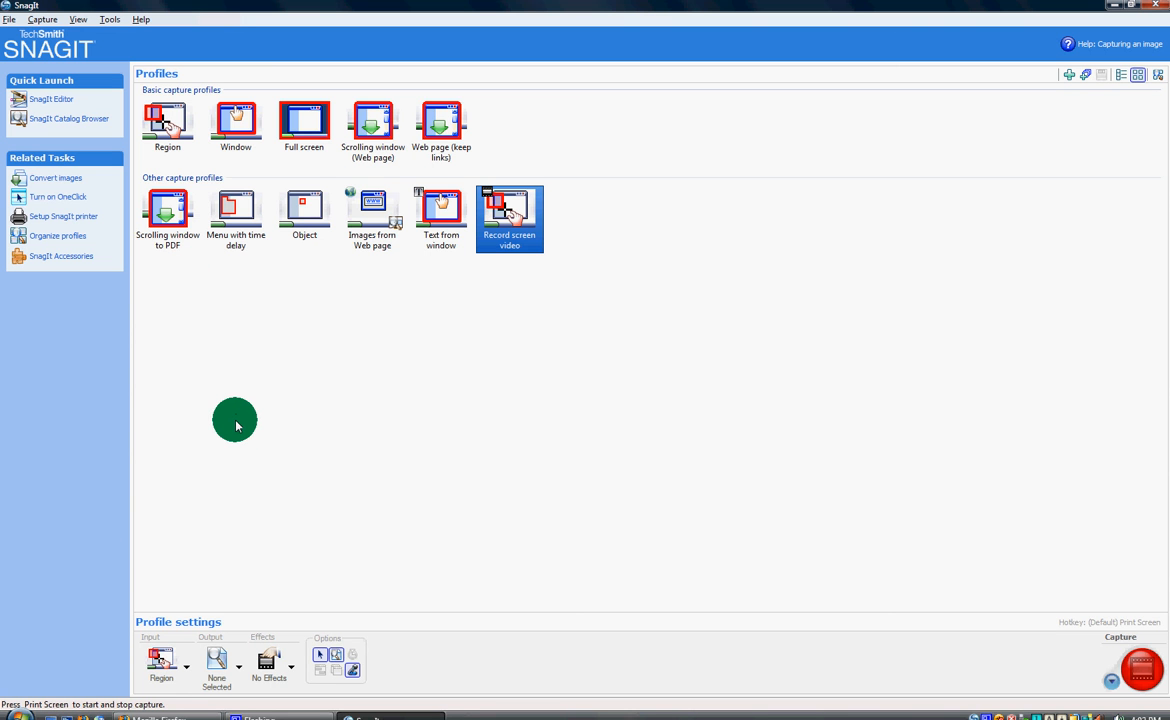
mouse_move(80, 256)
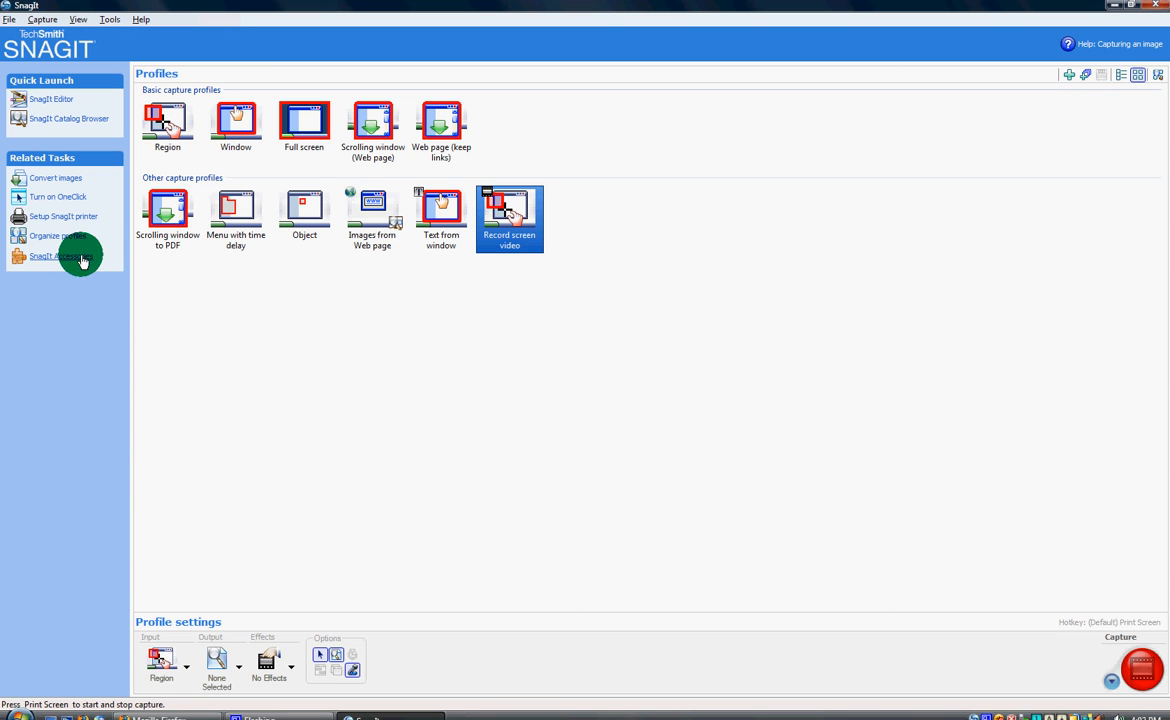
mouse_move(258, 288)
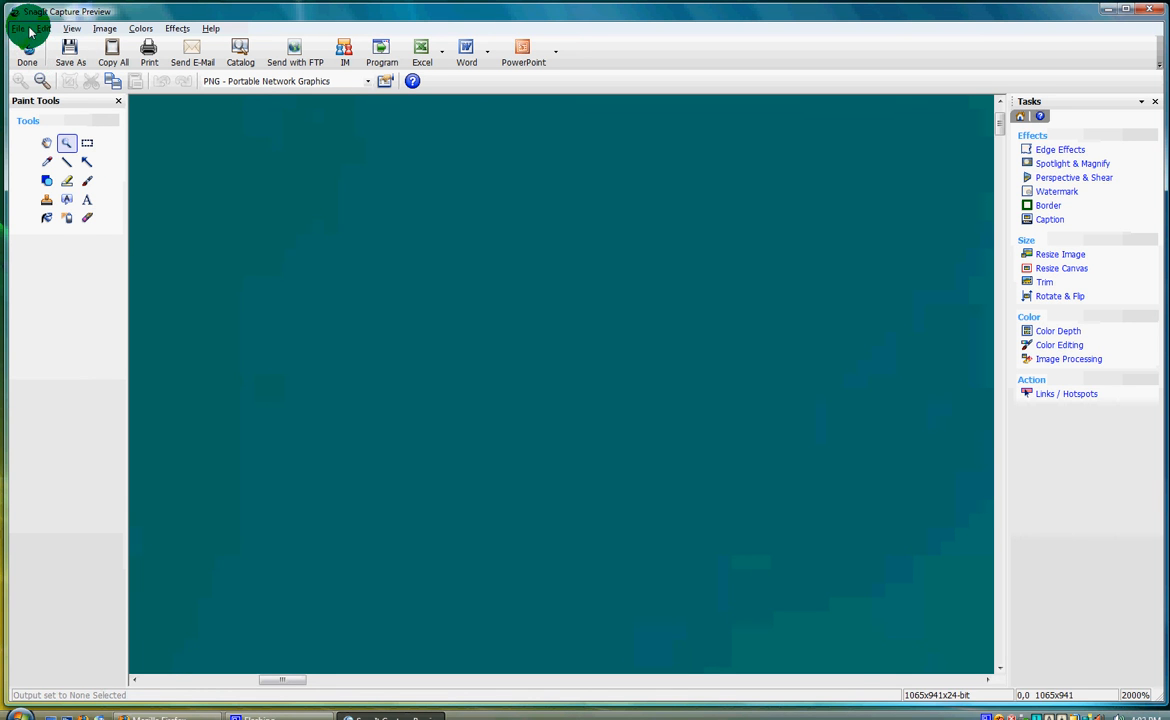
Step: Capture a region of the Vista wallpaper into SnagIt Editor
click(44, 28)
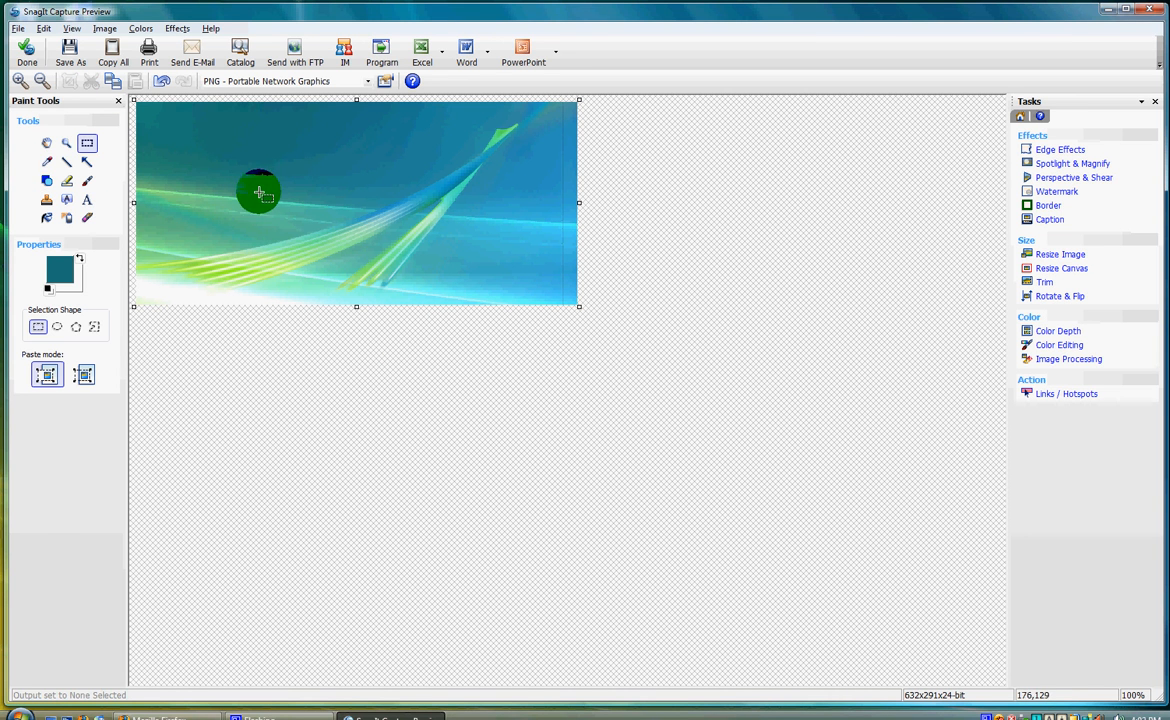
Step: Draw red straight lines and a red arrow across the wallpaper with the Line tool
click(66, 160)
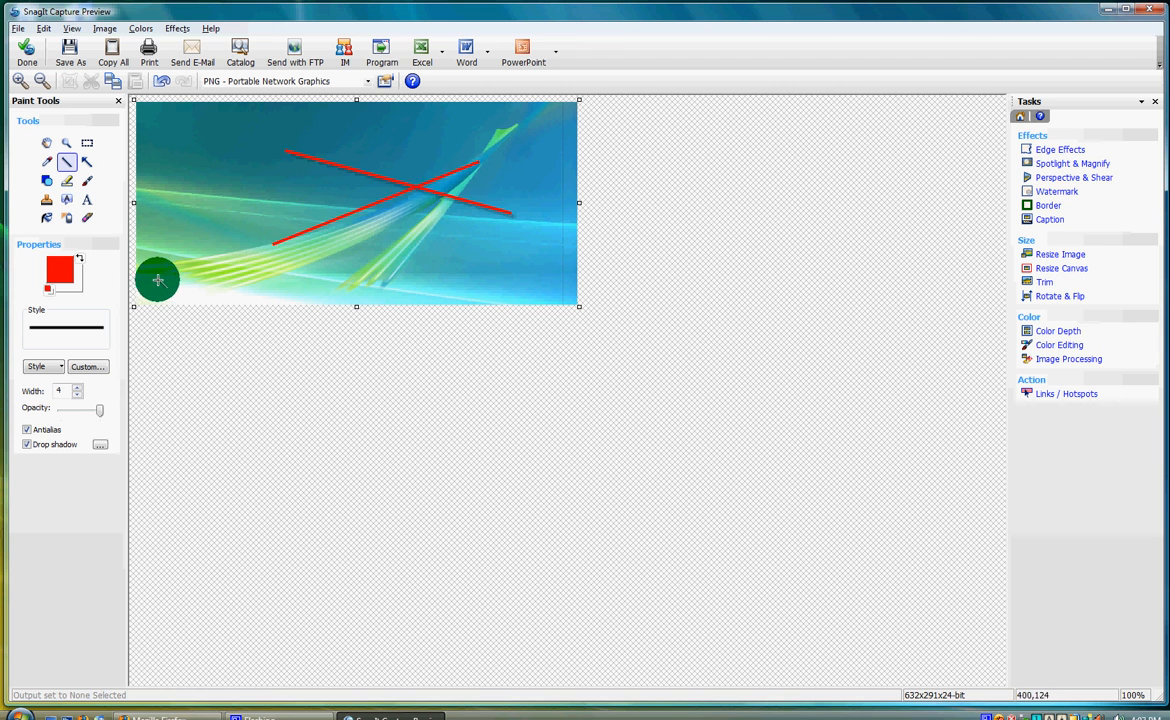
drag(156, 280, 324, 258)
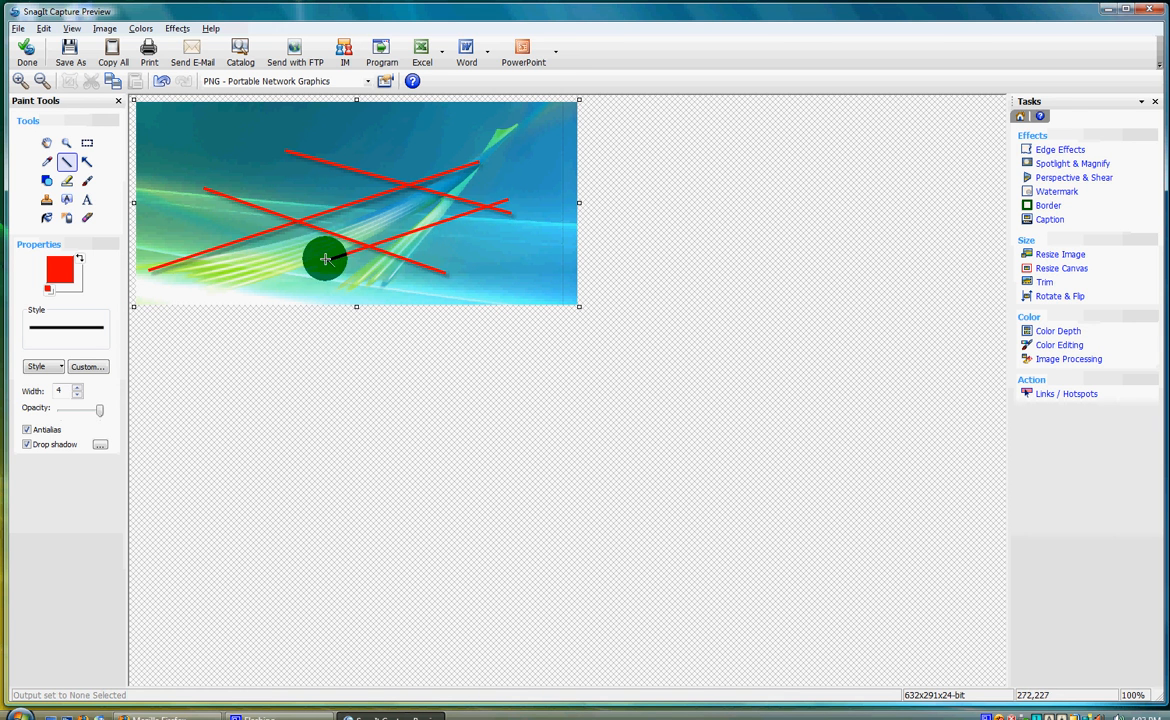
drag(324, 258, 364, 238)
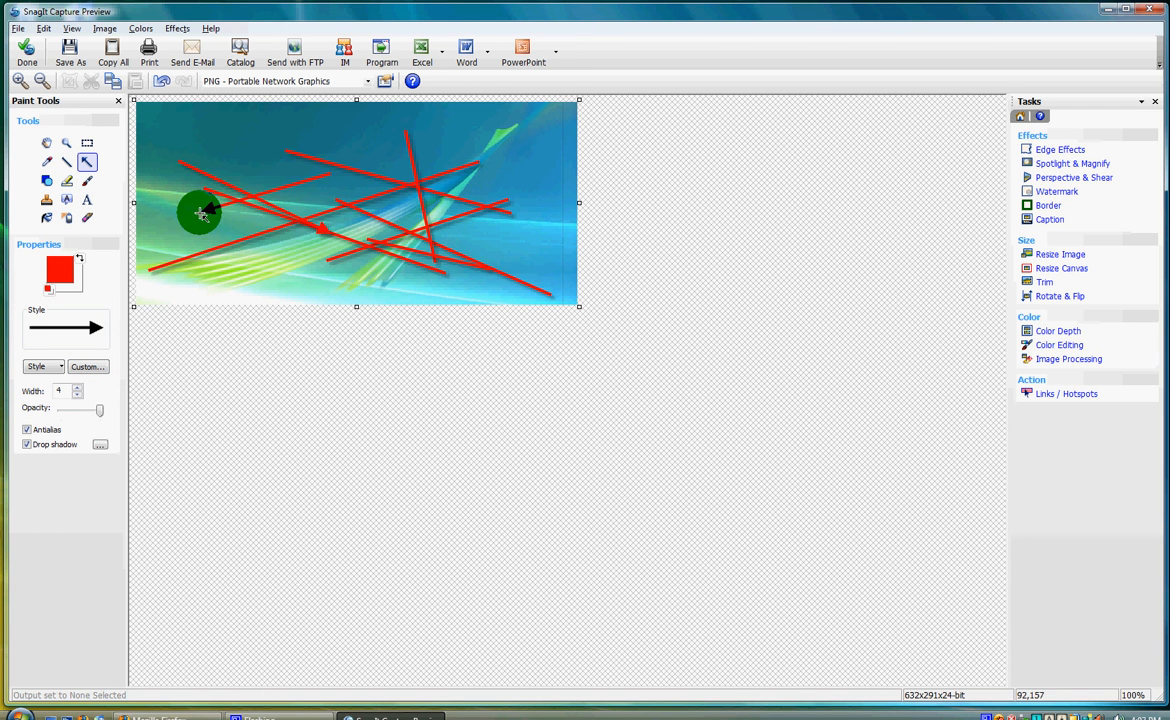
drag(200, 216, 528, 136)
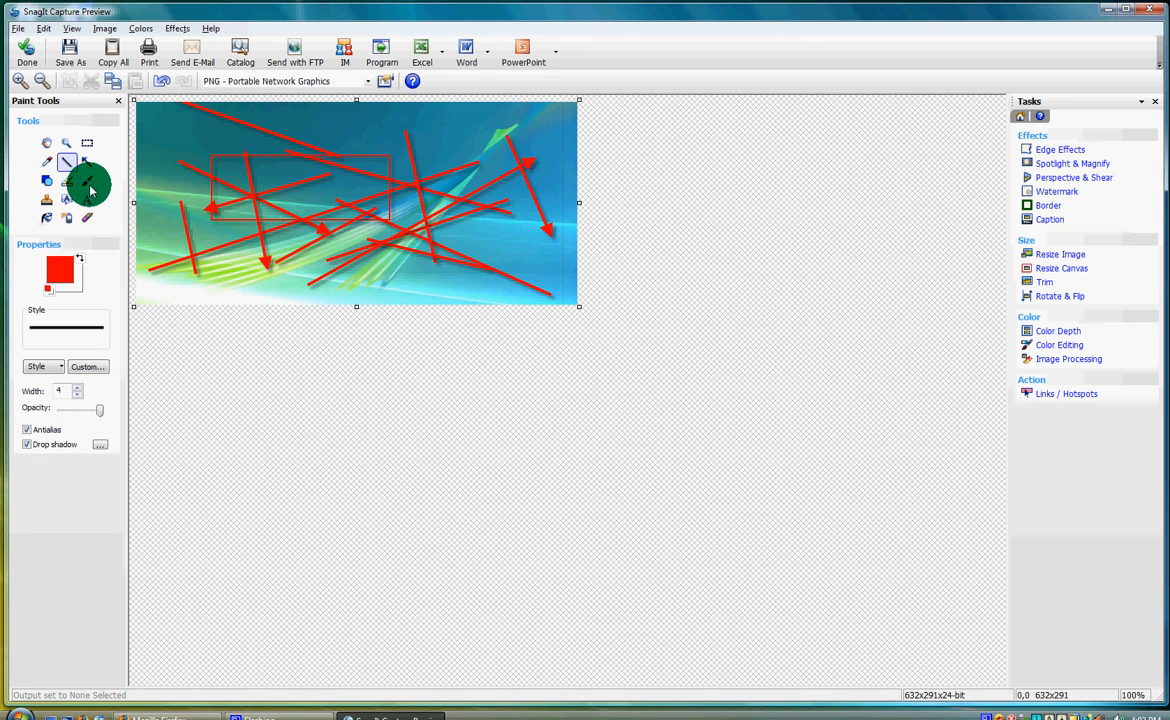
click(48, 180)
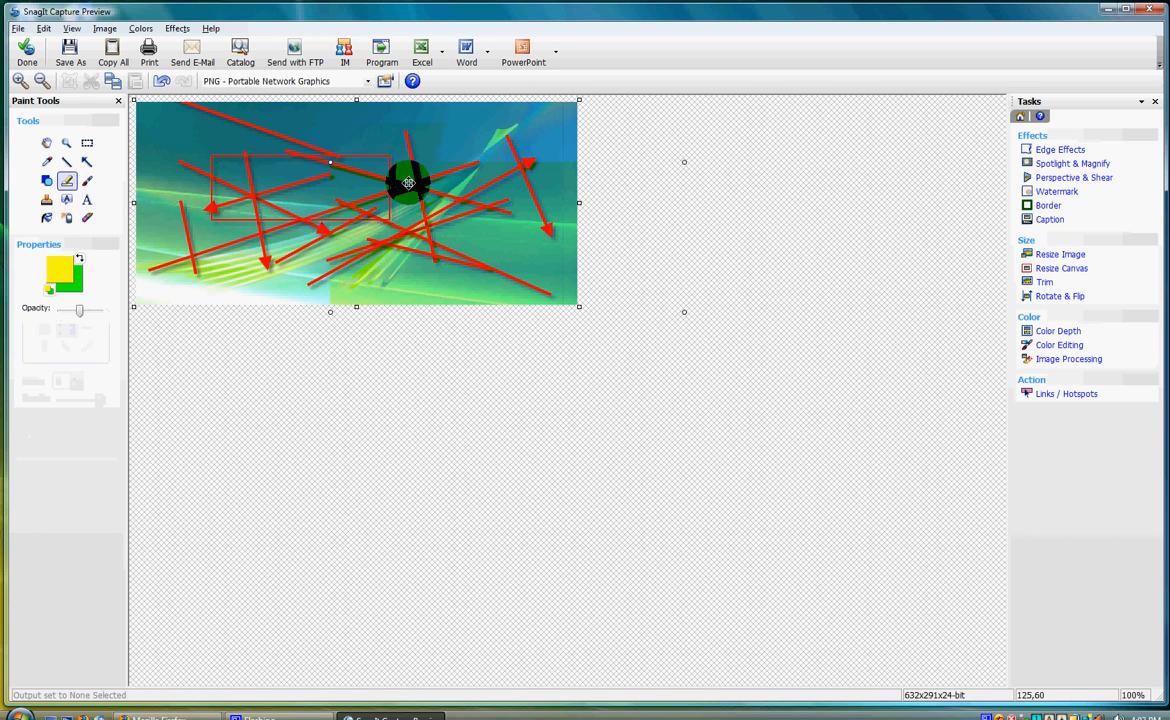
Step: Place a typed text label near the image's top-left using the Text tool and Edit Text dialog
click(46, 180)
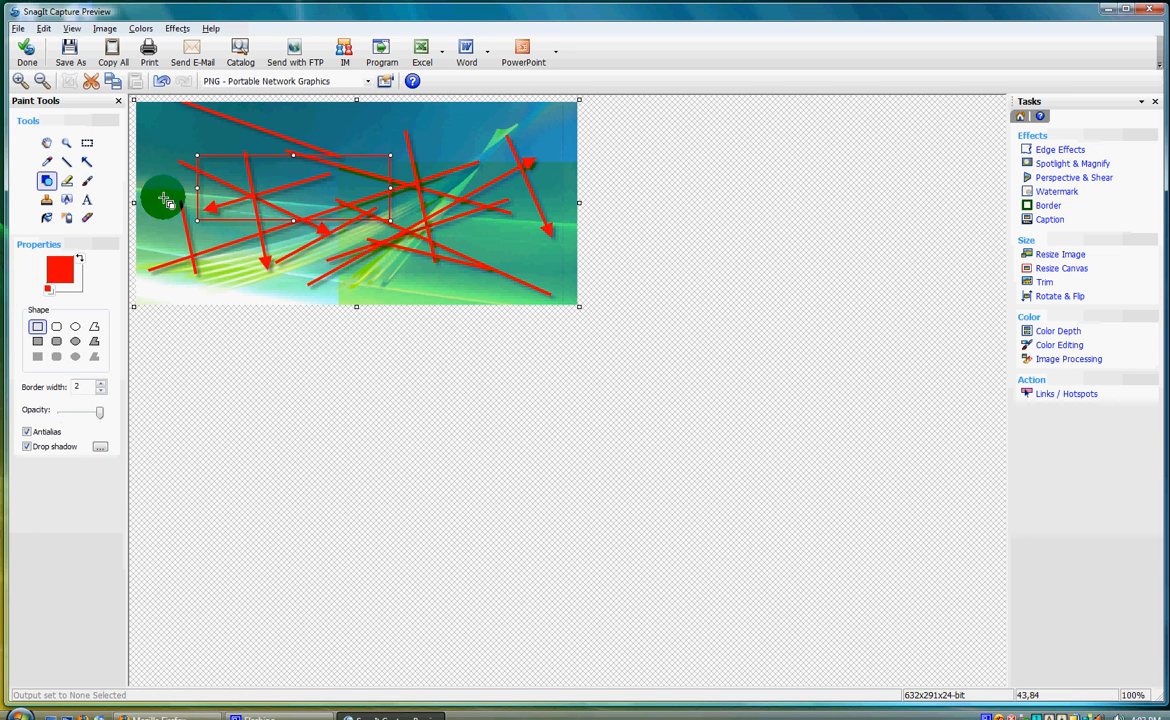
click(88, 200)
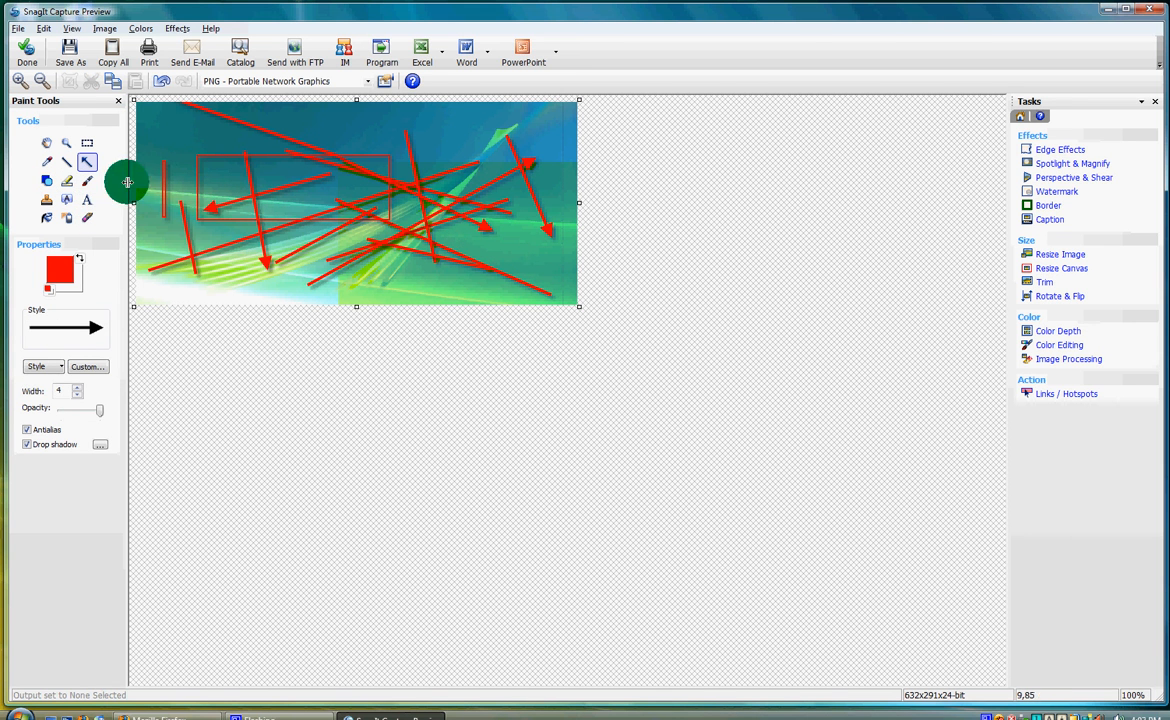
click(88, 200)
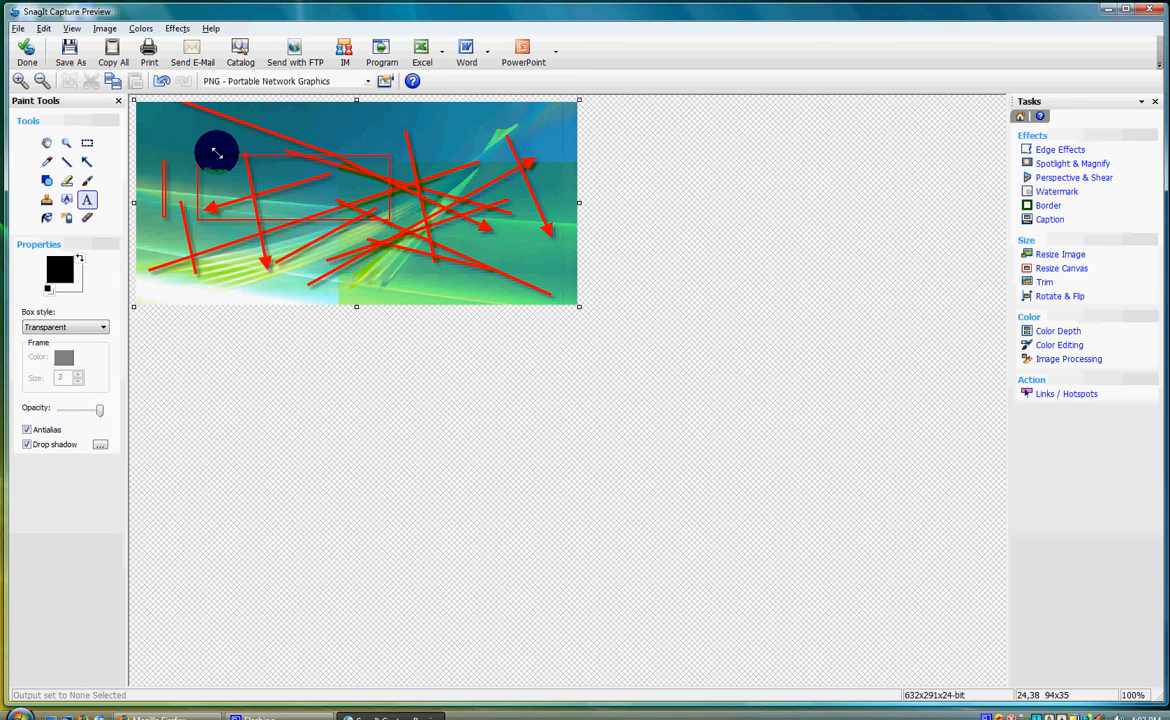
text(lakjsad)
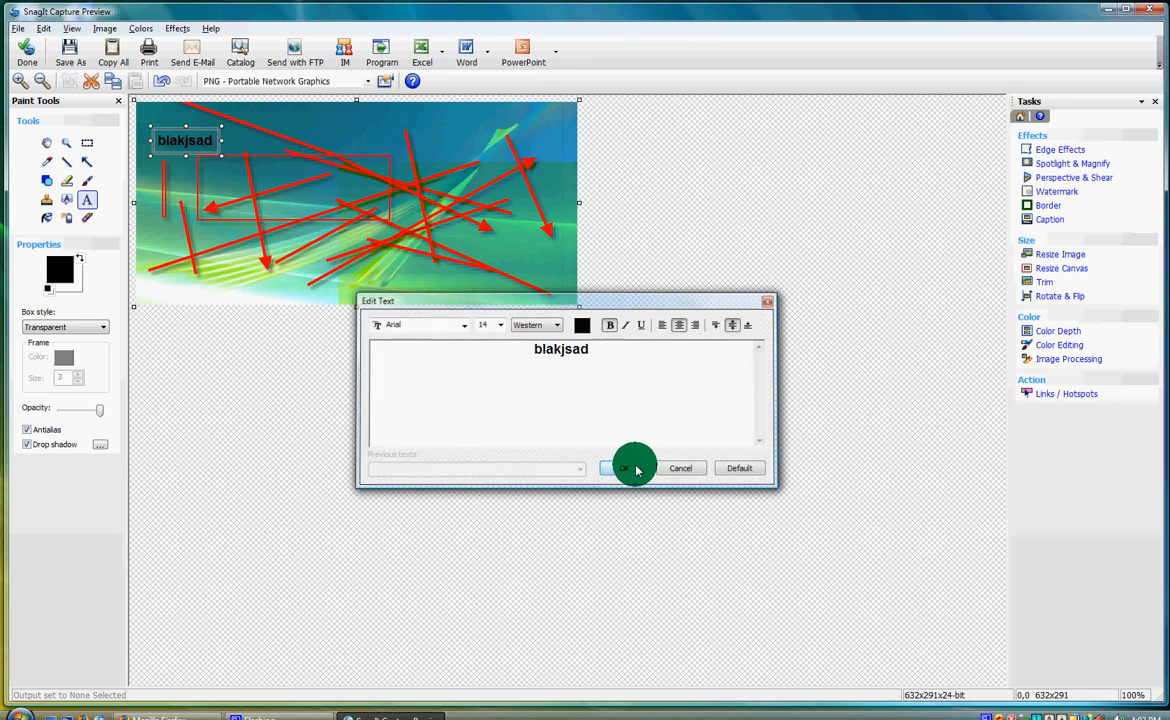
click(624, 468)
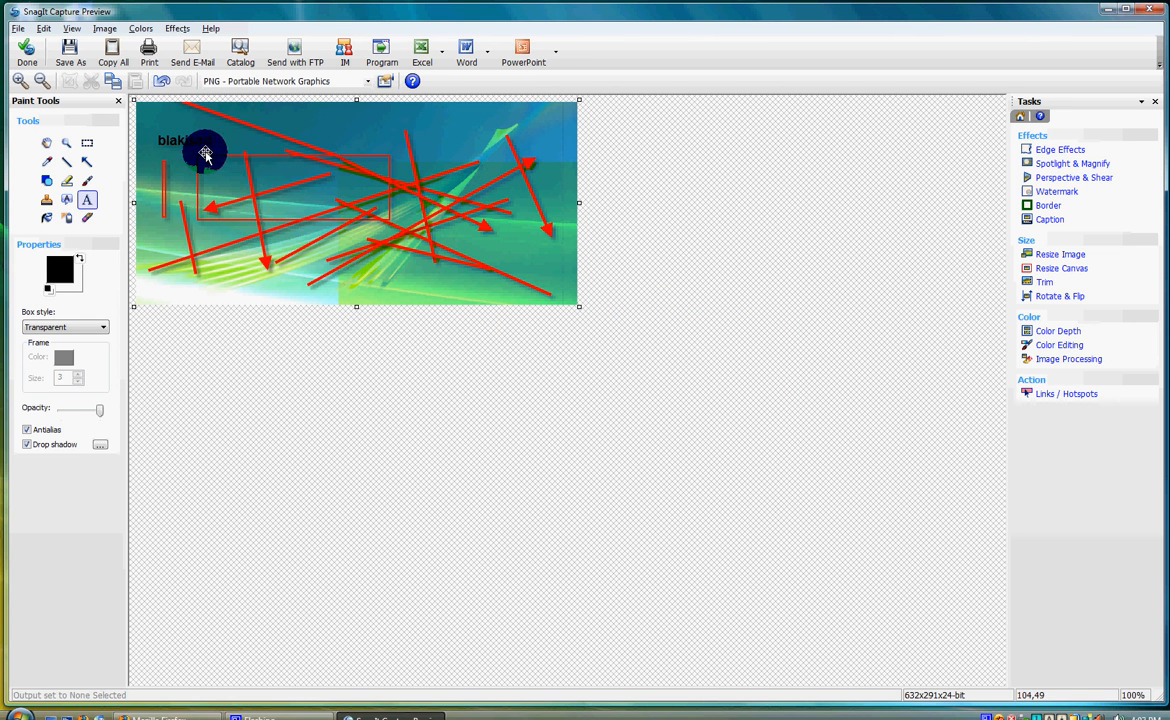
click(46, 218)
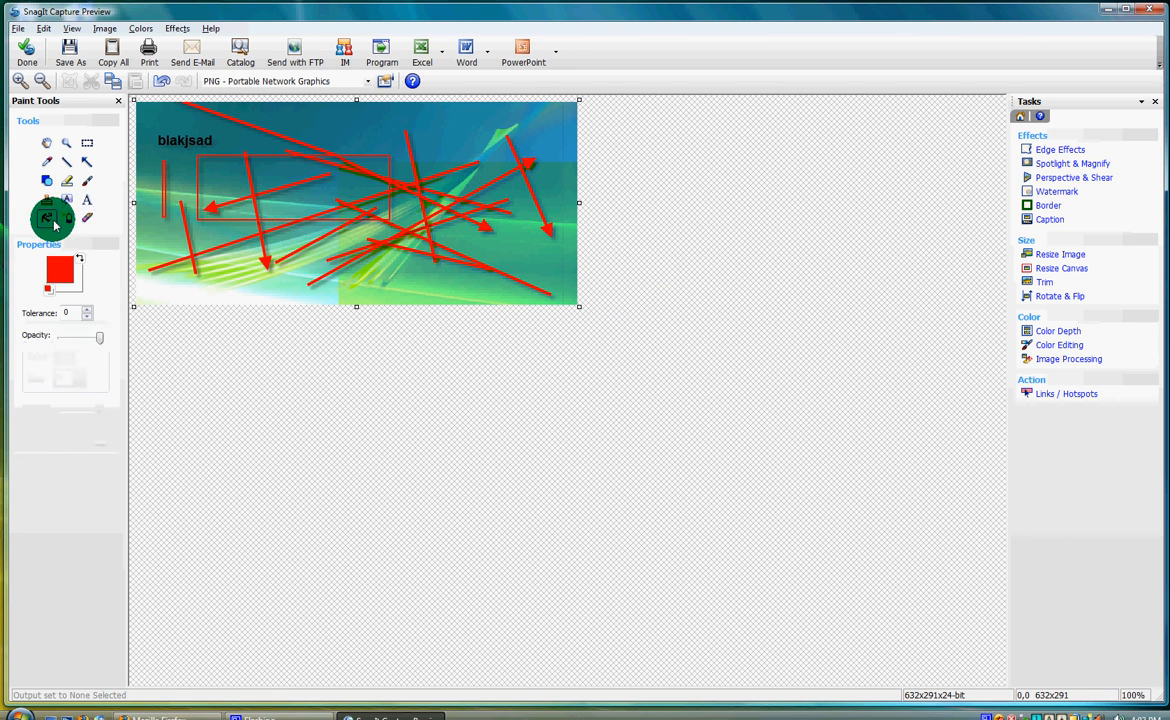
Step: Draw freehand white and yellow marker scribbles over the image
click(88, 160)
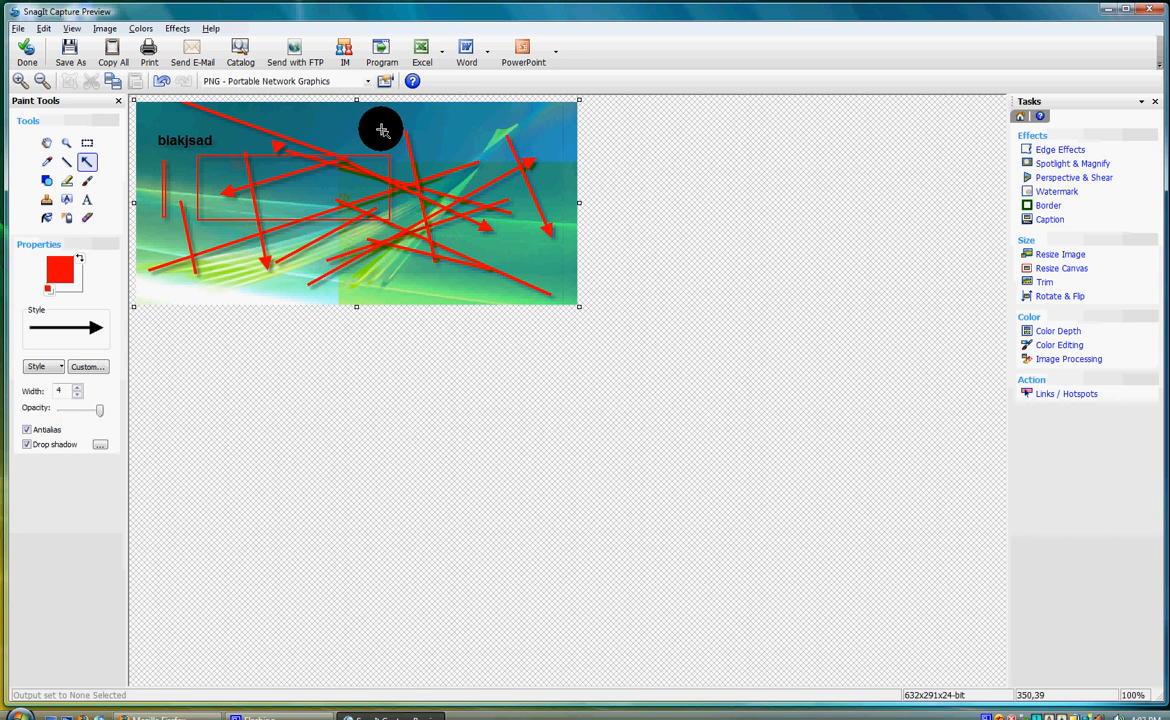
click(88, 218)
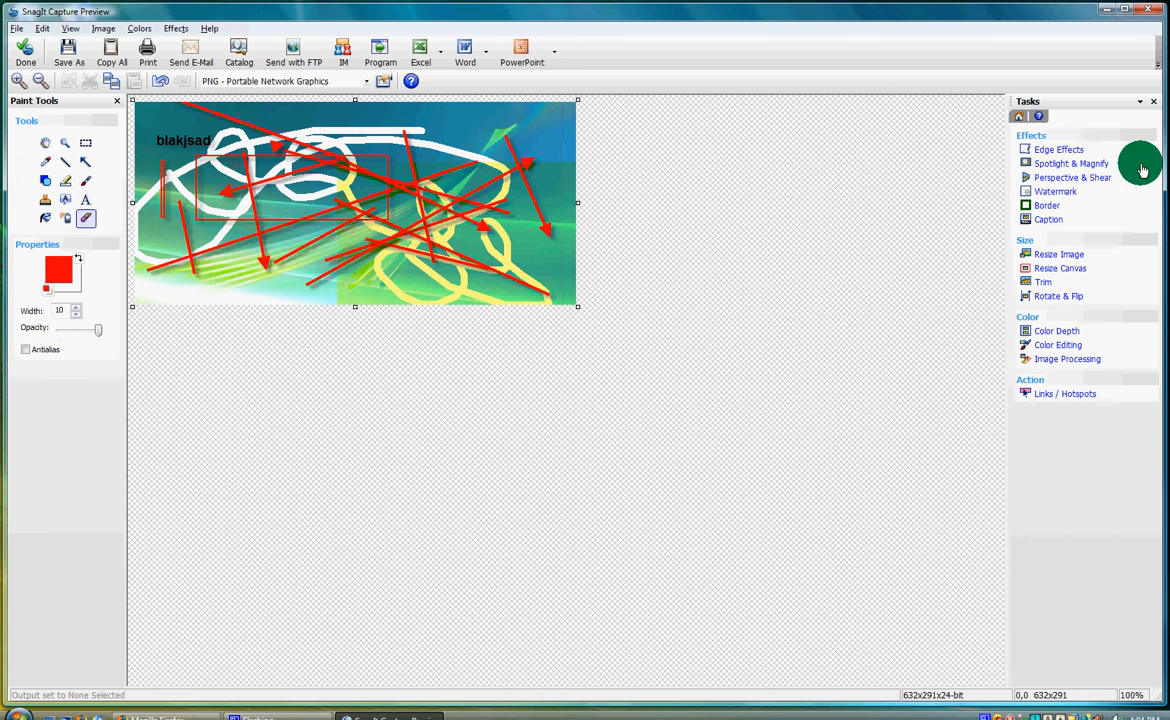
click(1058, 148)
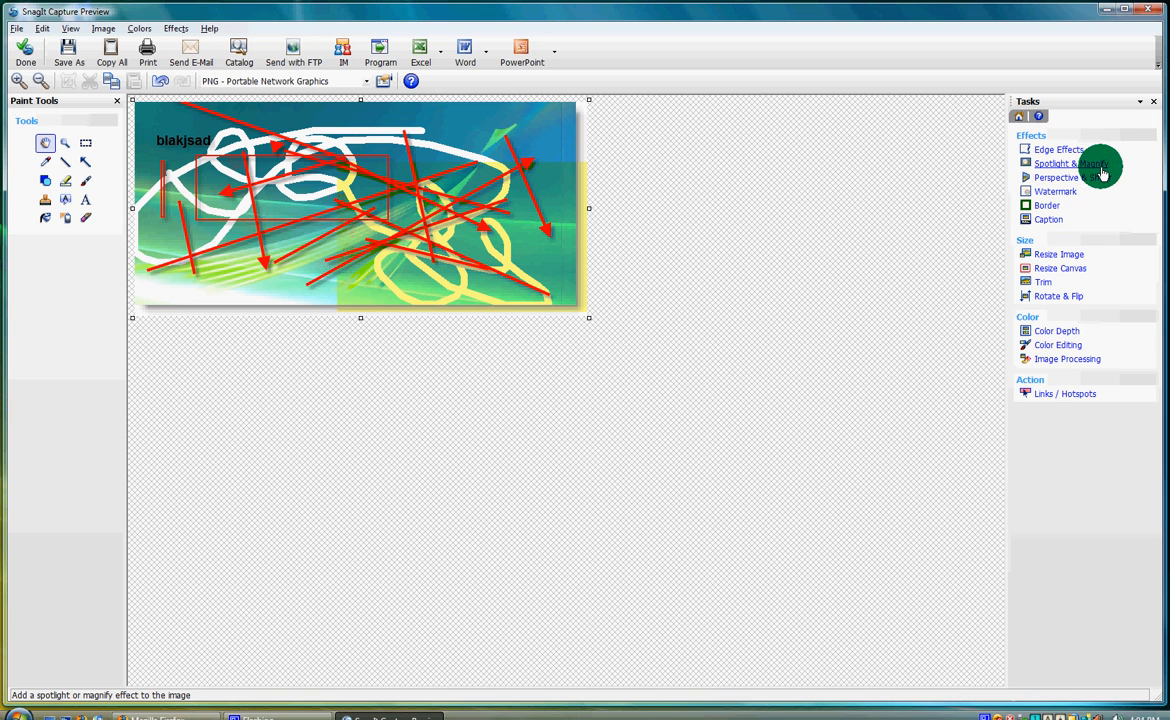
mouse_move(1070, 176)
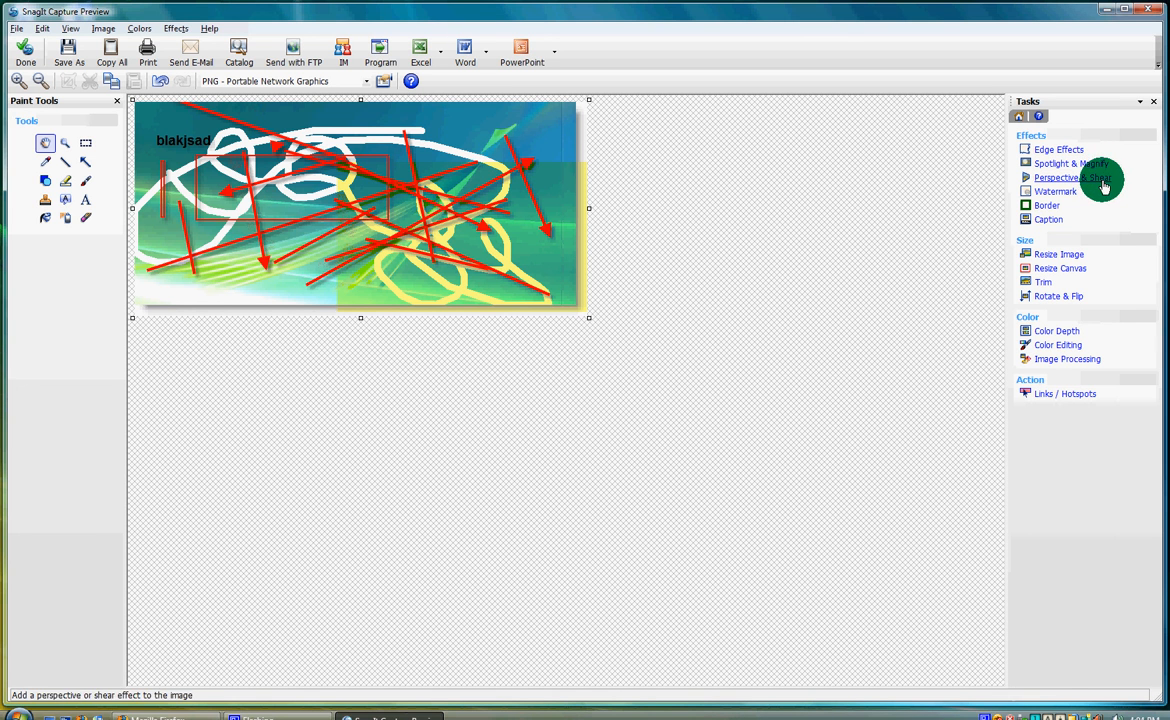
mouse_move(1058, 254)
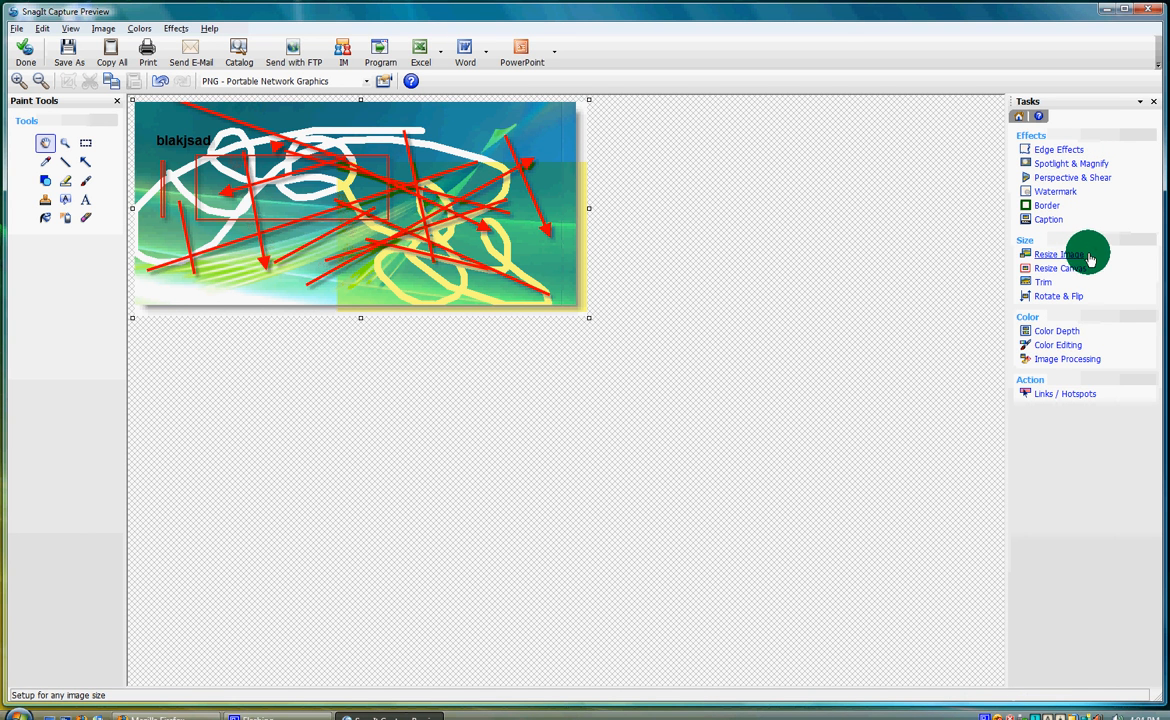
mouse_move(1060, 268)
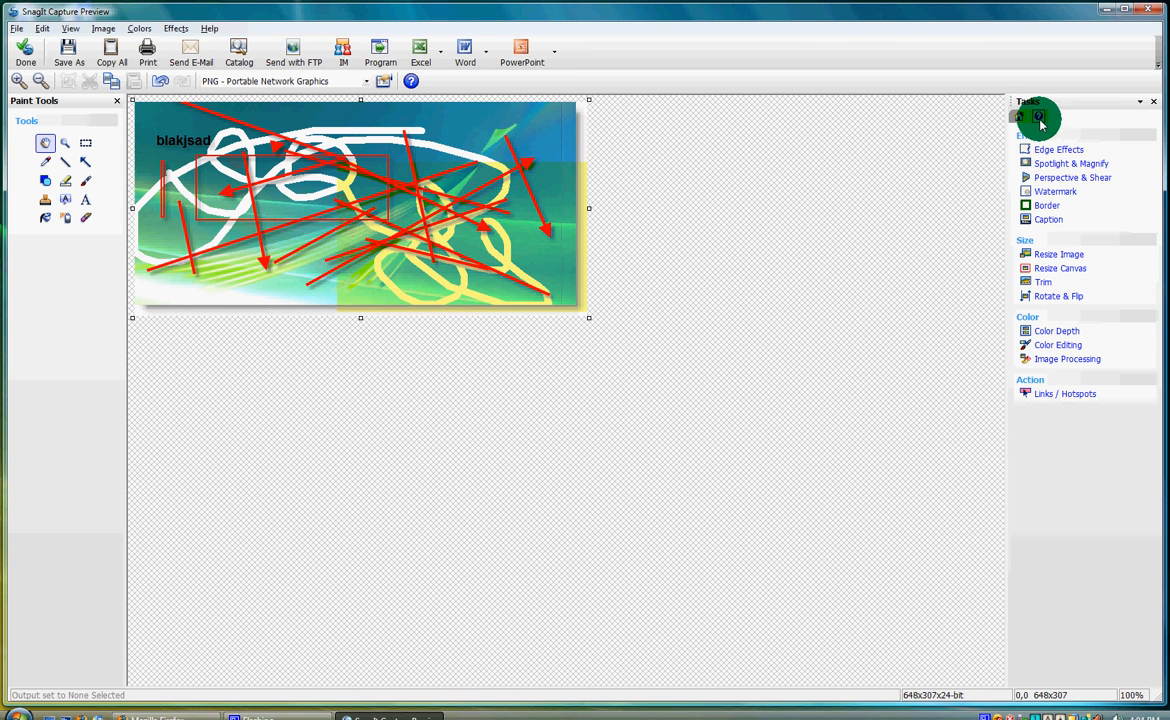
mouse_move(1048, 204)
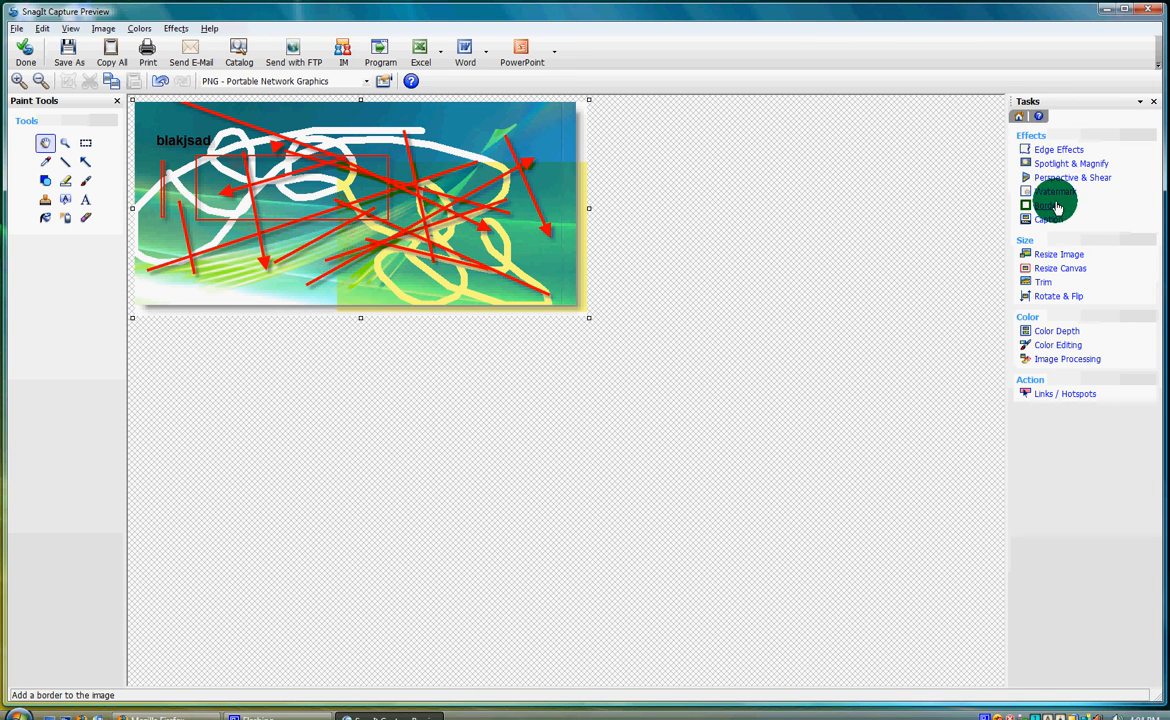
mouse_move(1072, 164)
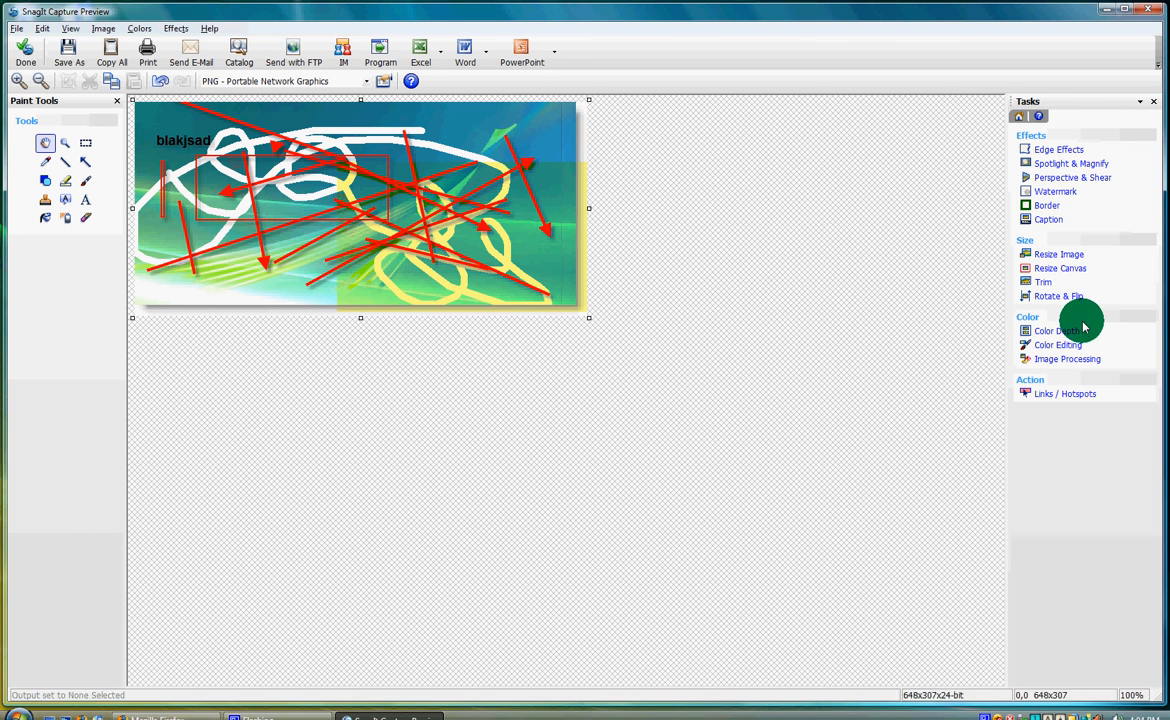
Step: Browse the Tasks pane and settle on the Color Editing task list
click(1058, 344)
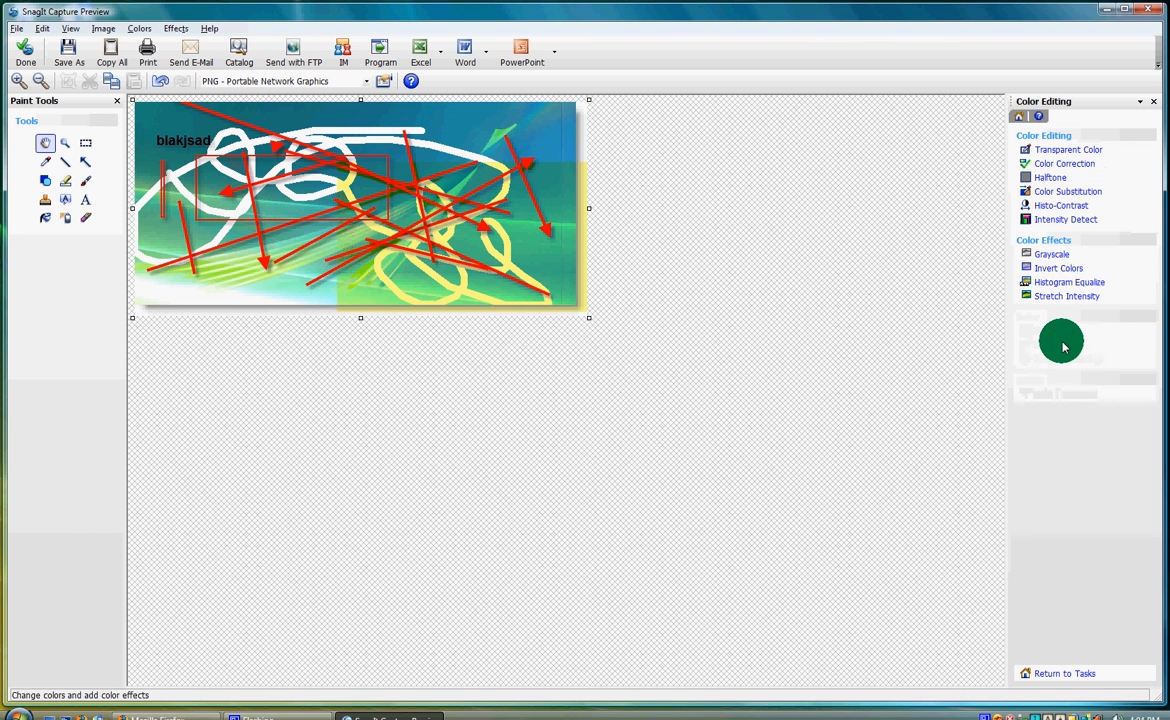
click(1068, 148)
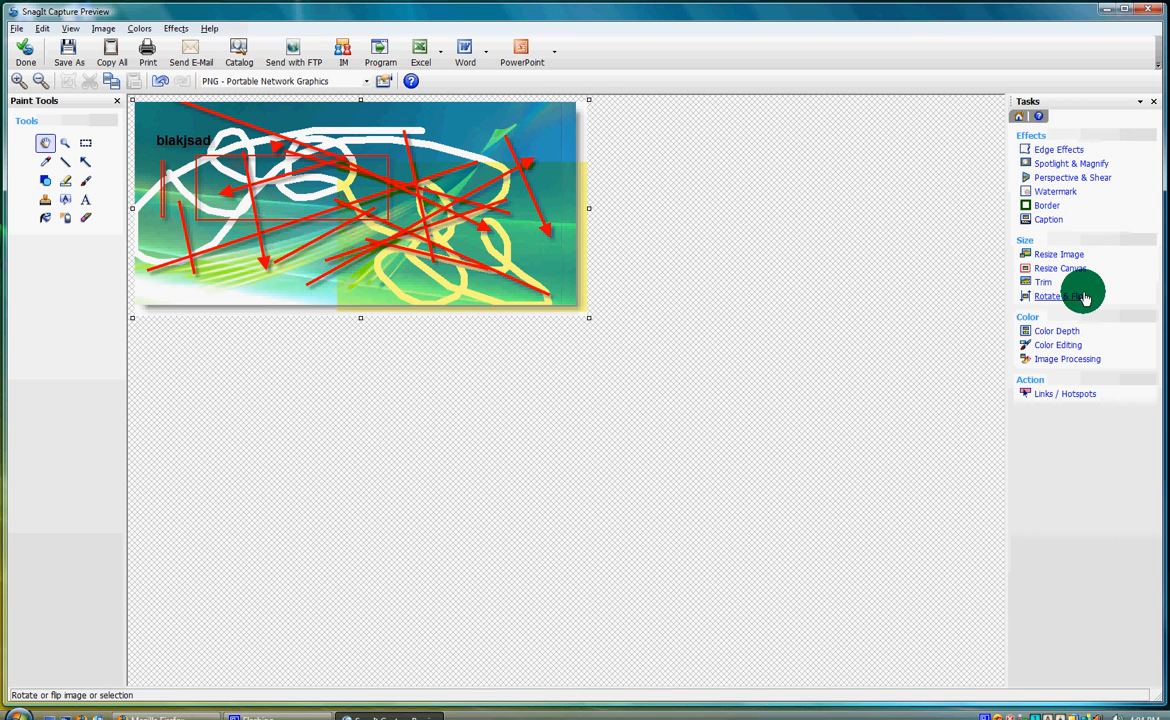
click(1056, 332)
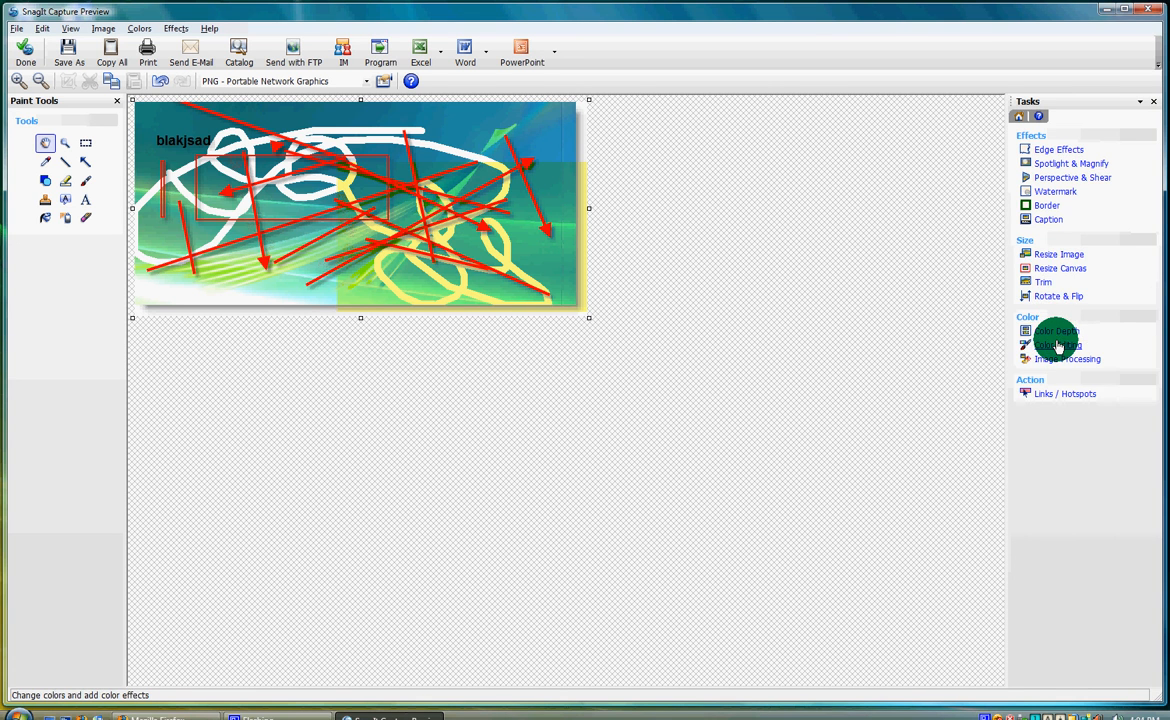
click(1056, 344)
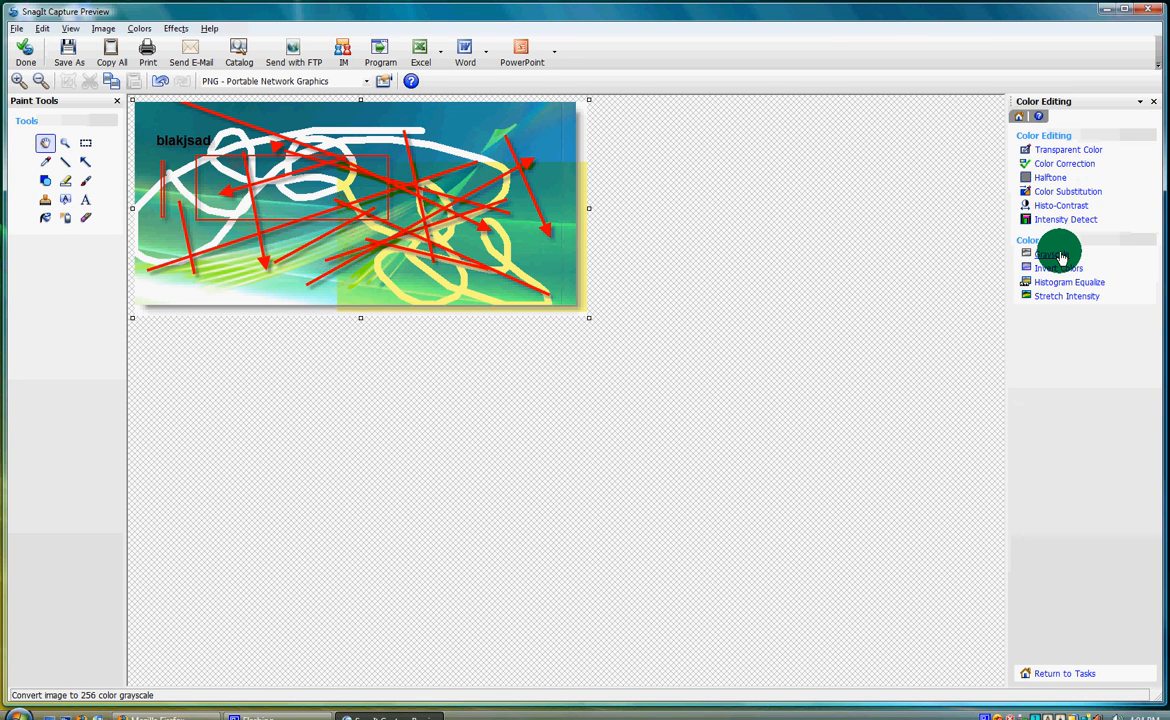
Step: Convert the annotated image to grayscale, then invert its colors
click(1056, 256)
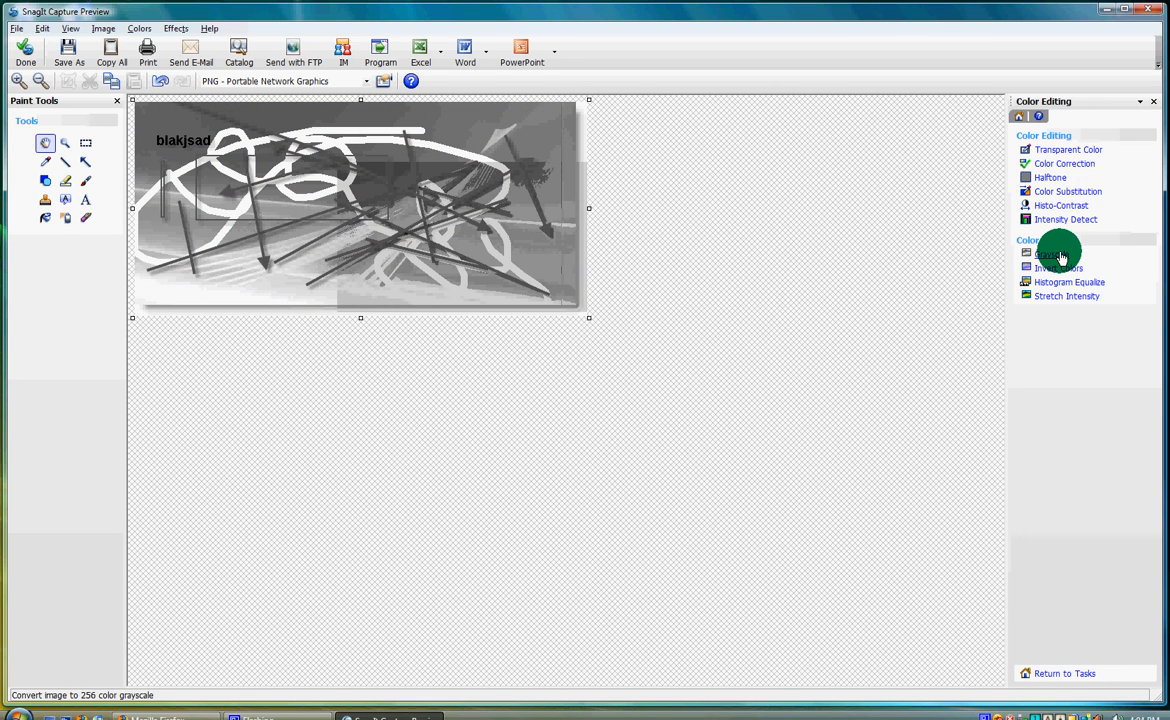
click(1056, 254)
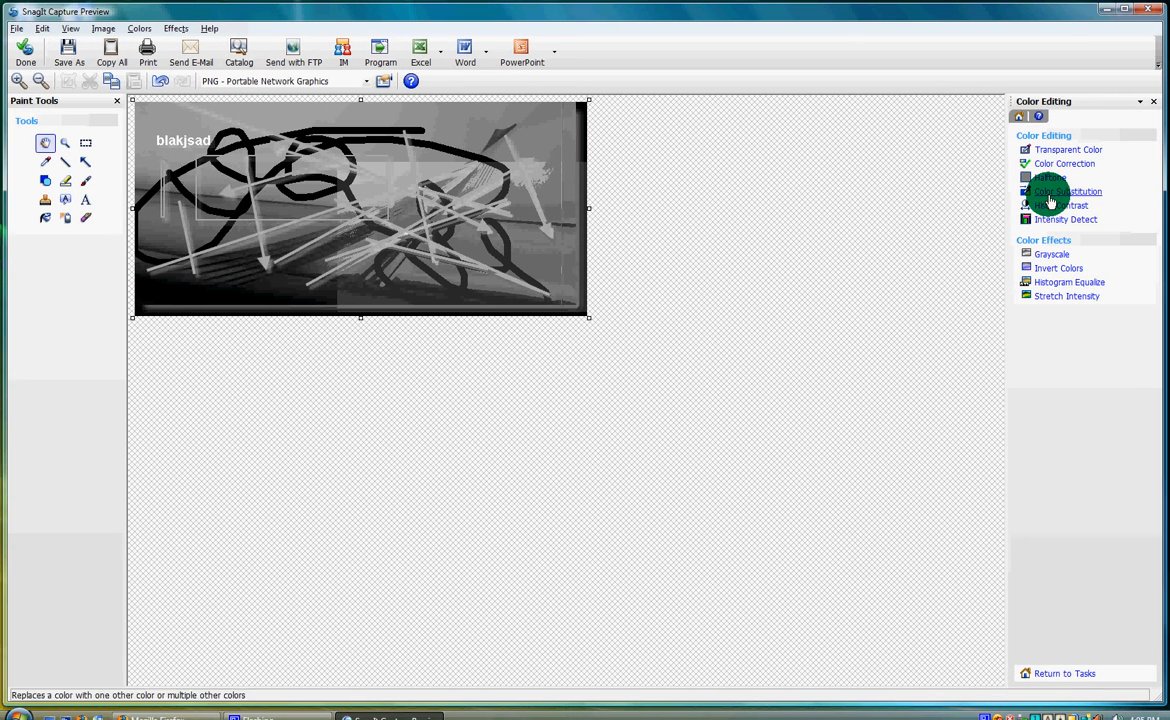
Step: Browse Color Substitution and Image Processing panes, then show the 256-color Color Depth settings
click(1068, 192)
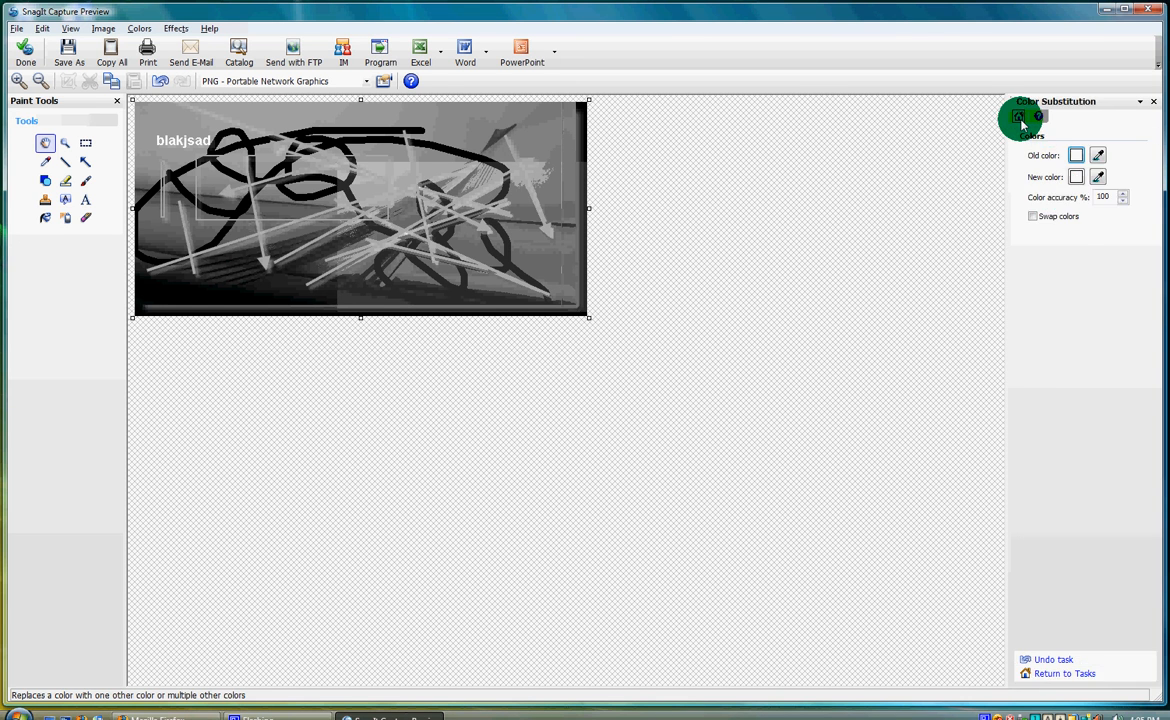
click(1020, 116)
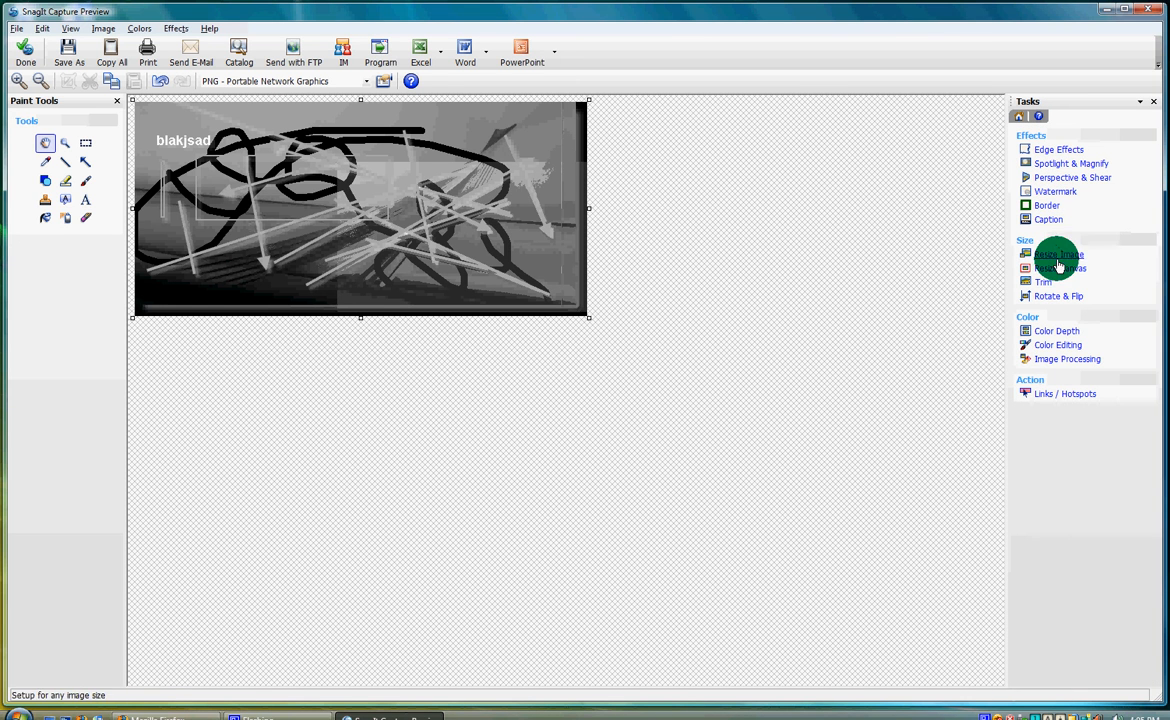
click(1068, 360)
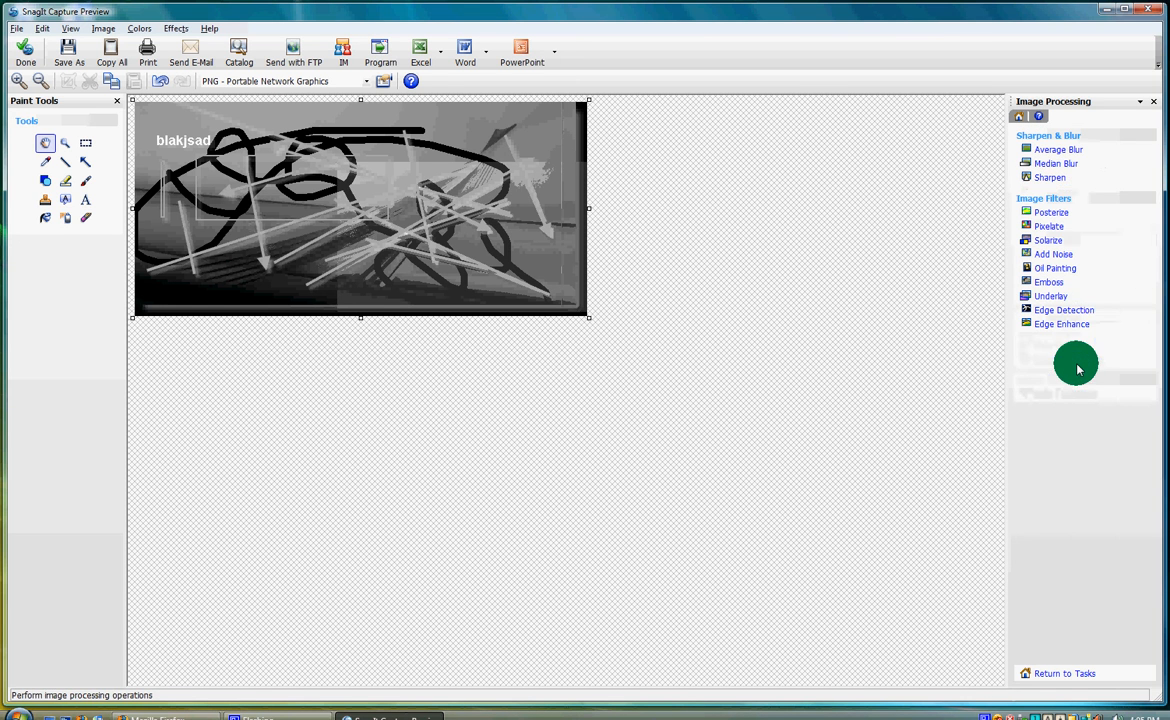
click(1060, 148)
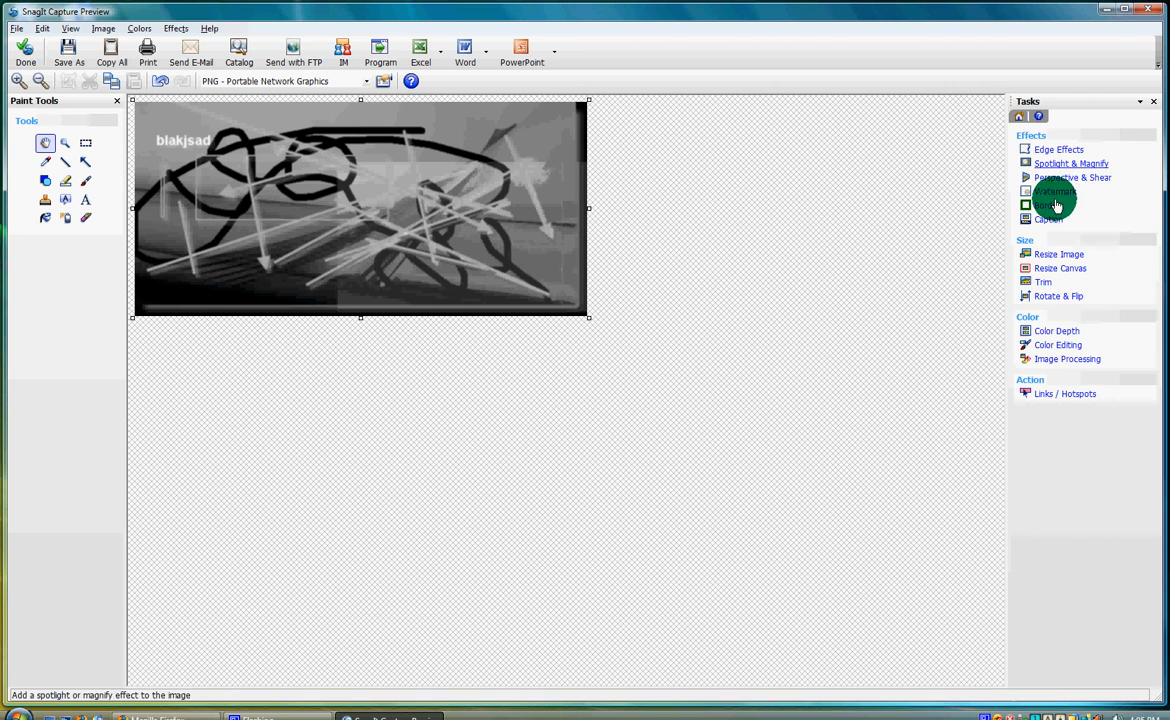
click(1056, 330)
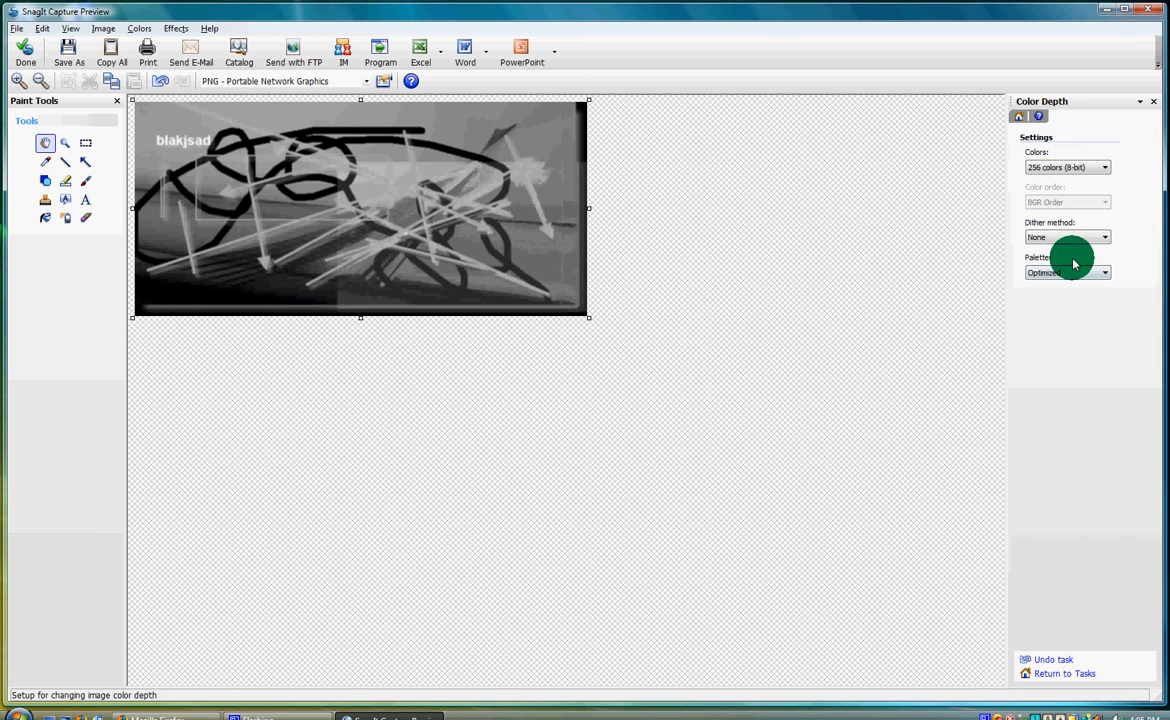